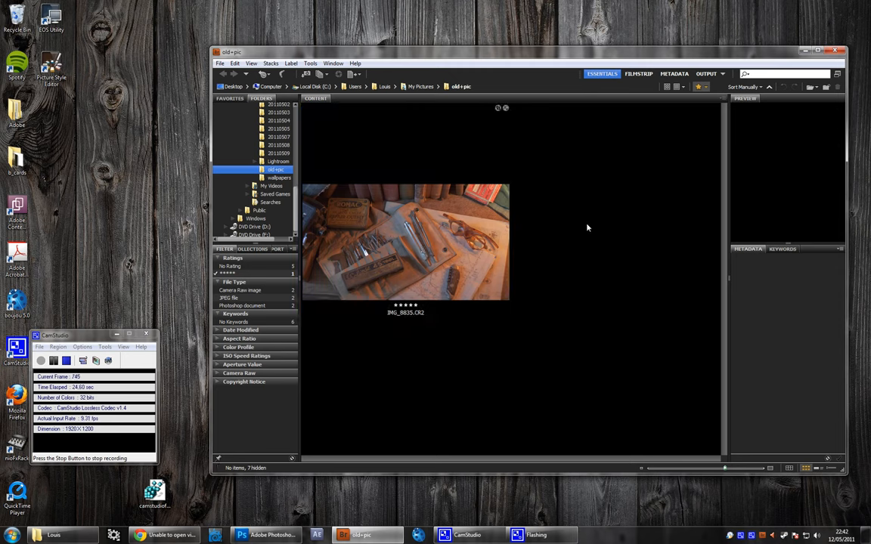
# - Open the old-tools still-life raw photo from Bridge into Camera Raw
pyautogui.doubleClick(405, 242)
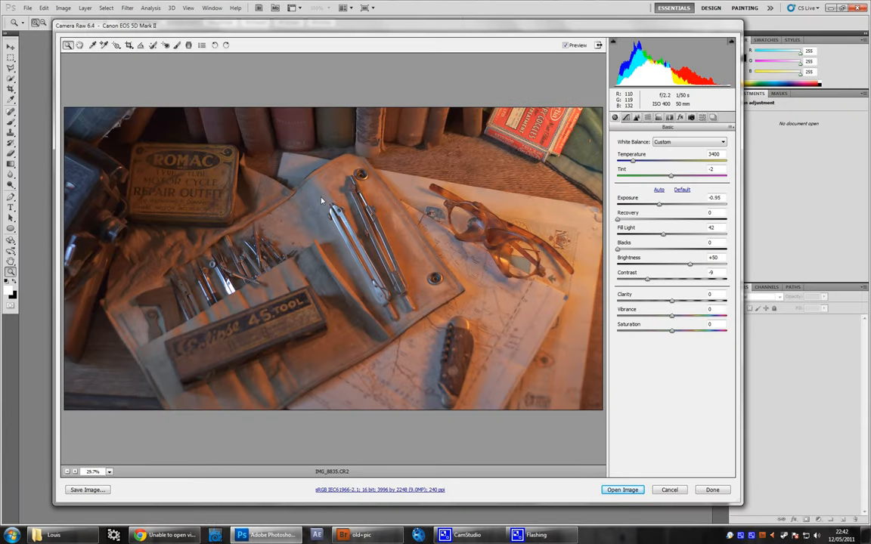
pyautogui.moveTo(51, 227)
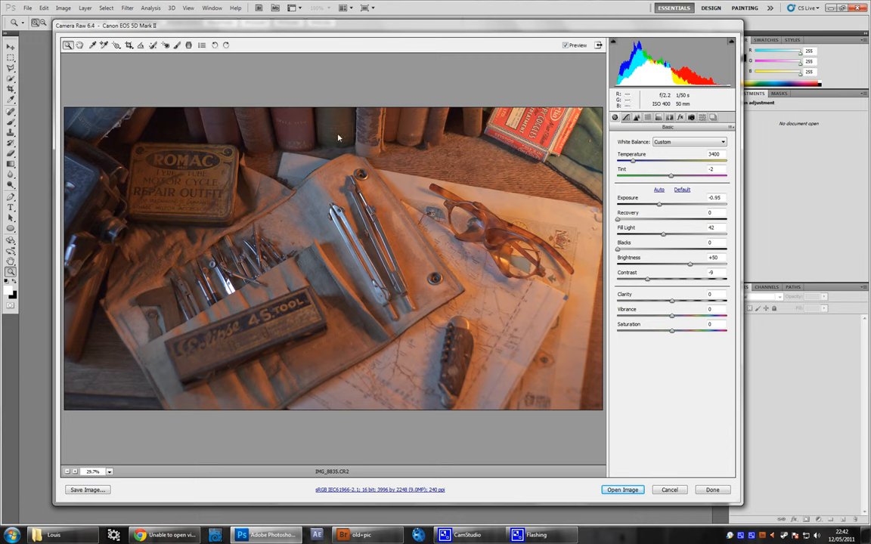
pyautogui.moveTo(429, 257)
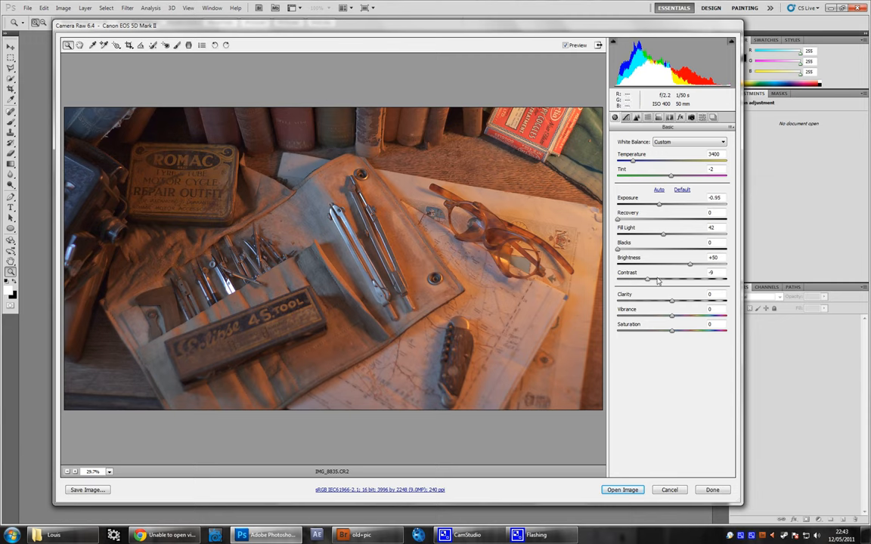
pyautogui.moveTo(635, 254)
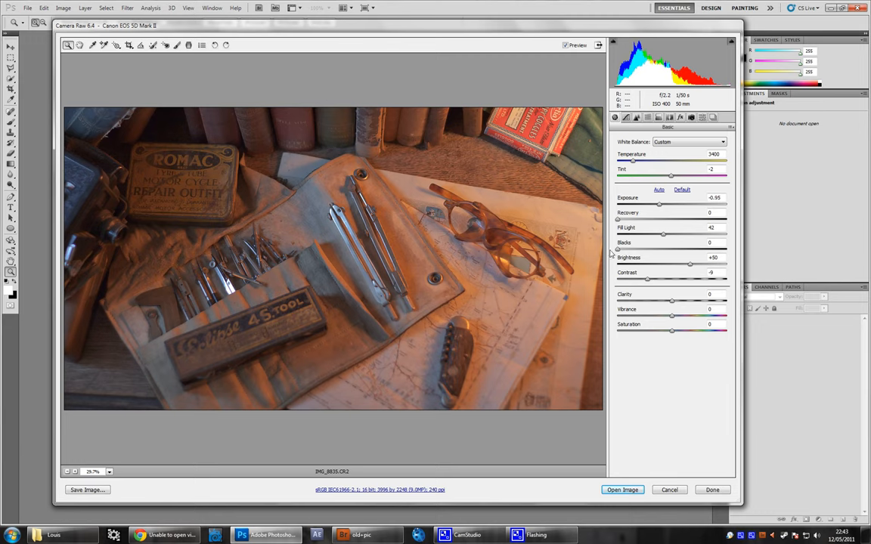
pyautogui.moveTo(657, 257)
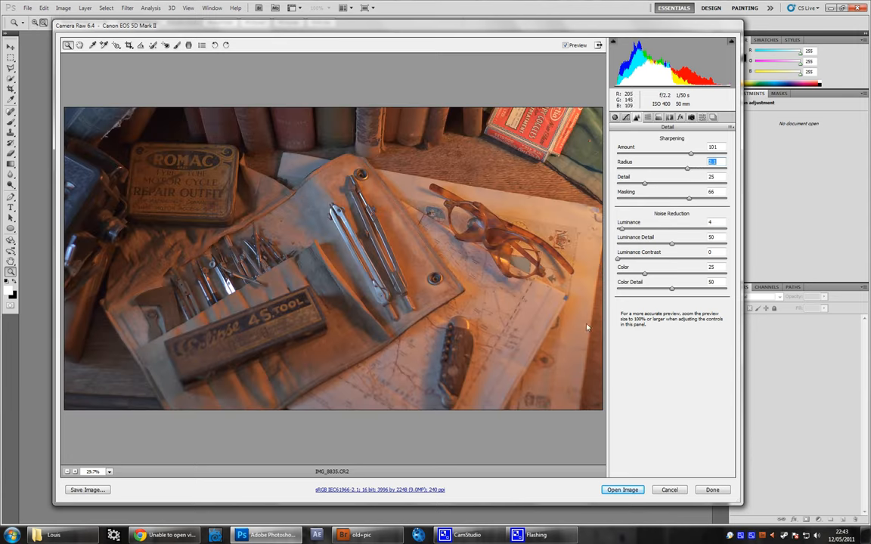
# - Bring the adjusted photo into Photoshop and reach the Image adjustment commands
pyautogui.click(668, 490)
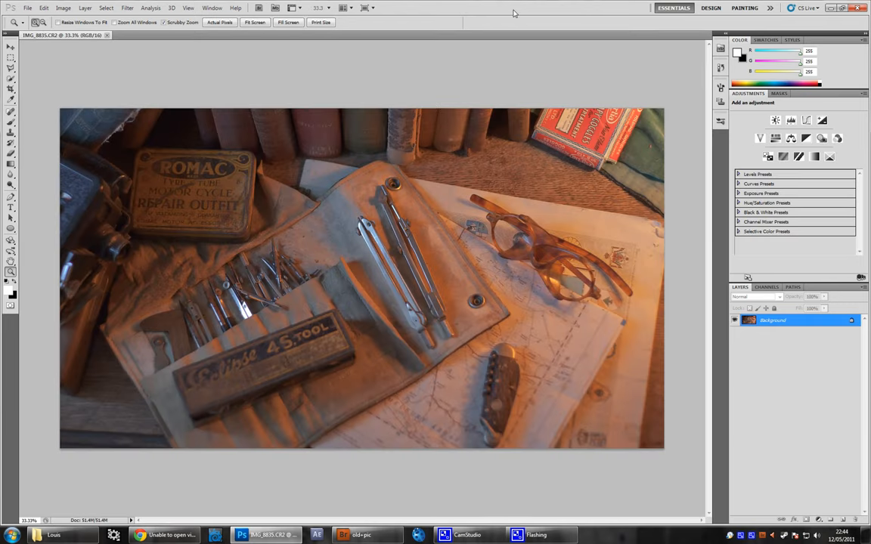
pyautogui.moveTo(555, 337)
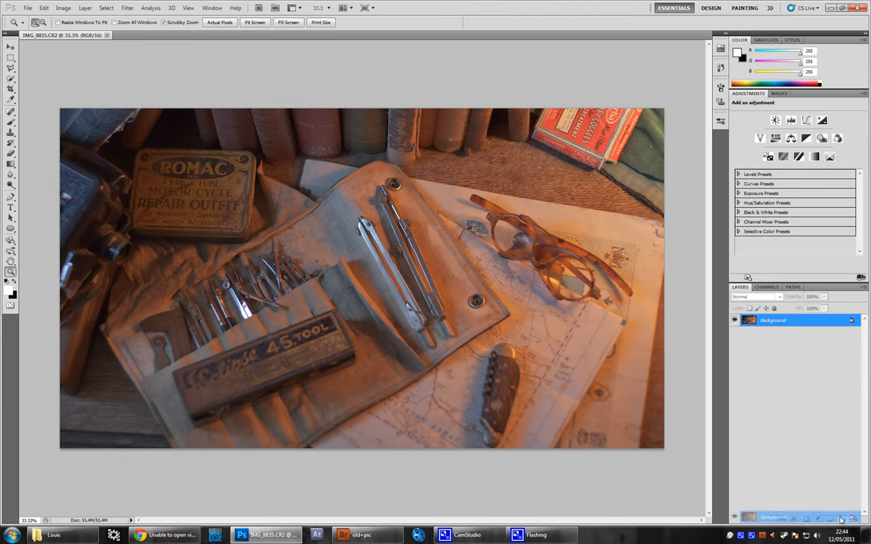
pyautogui.click(64, 8)
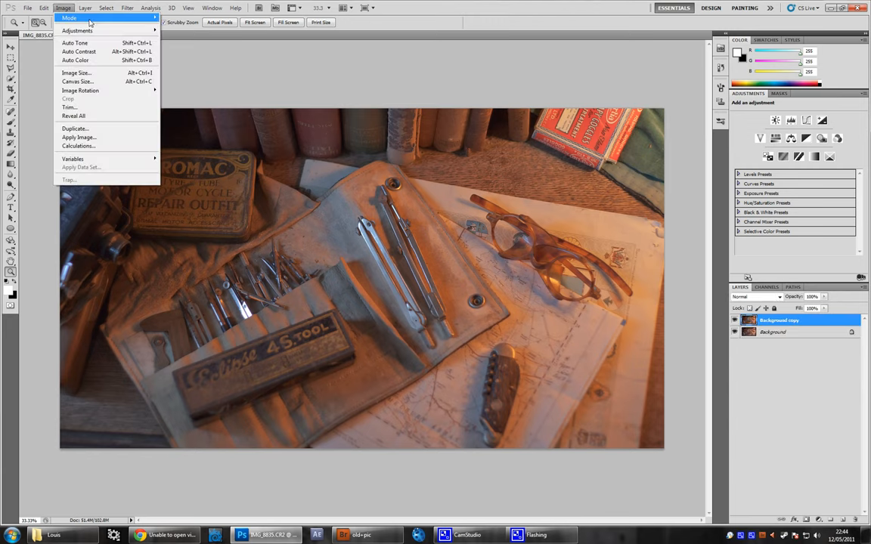
pyautogui.moveTo(78, 30)
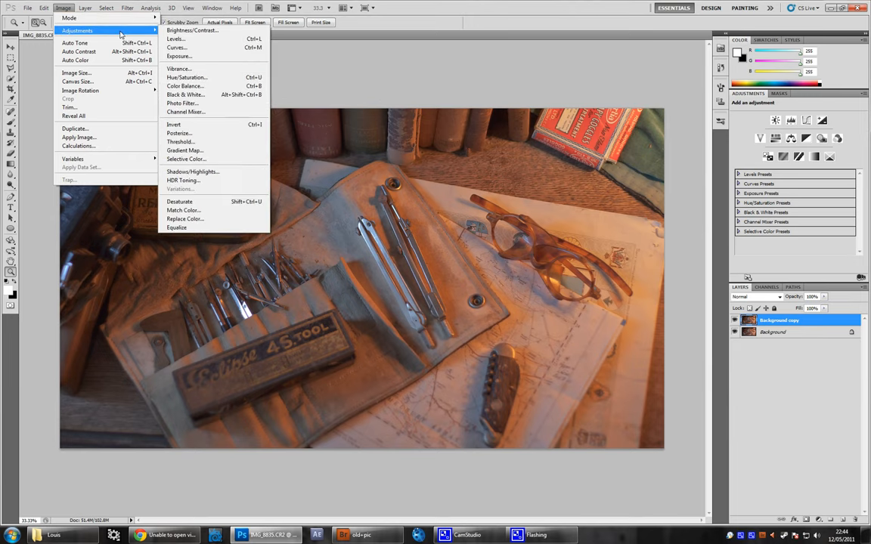
# - Apply a Shadows/Highlights adjustment lifting the shadows on the duplicate layer
pyautogui.click(192, 173)
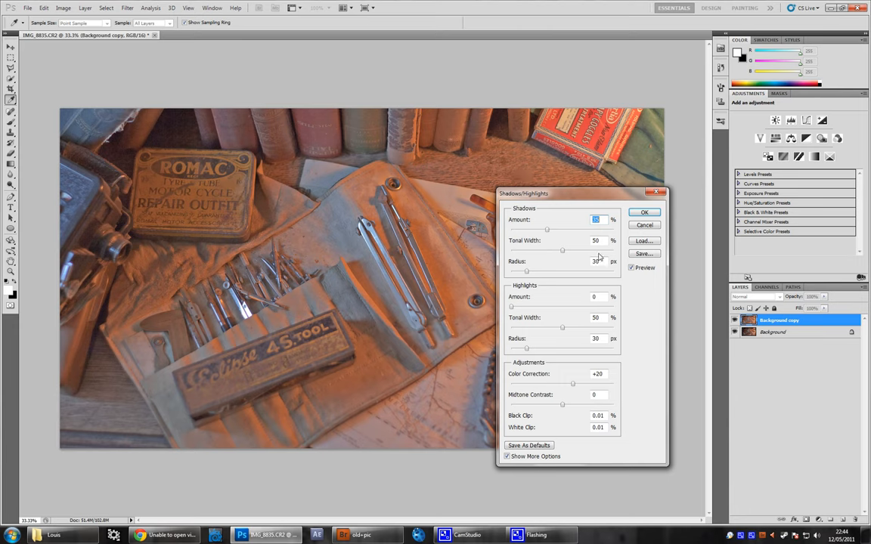
pyautogui.moveTo(665, 259)
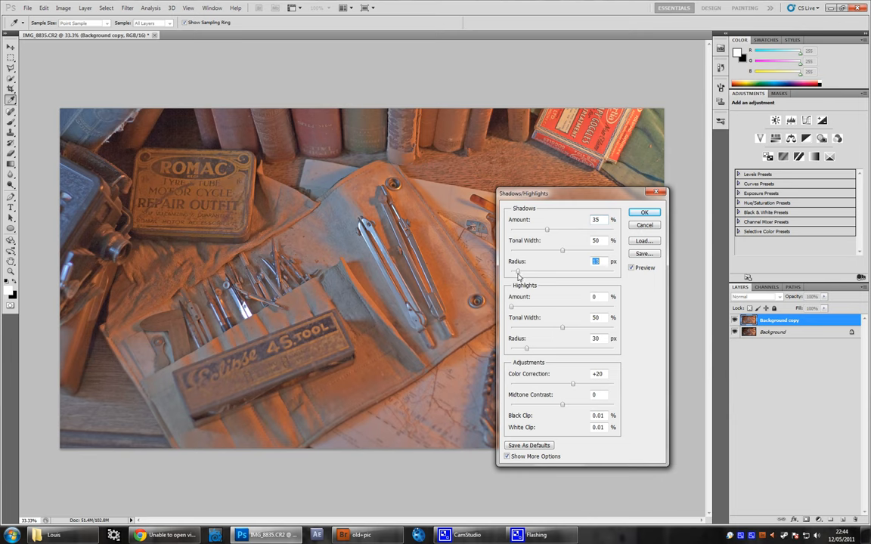
pyautogui.moveTo(524, 194); pyautogui.dragTo(572, 220)
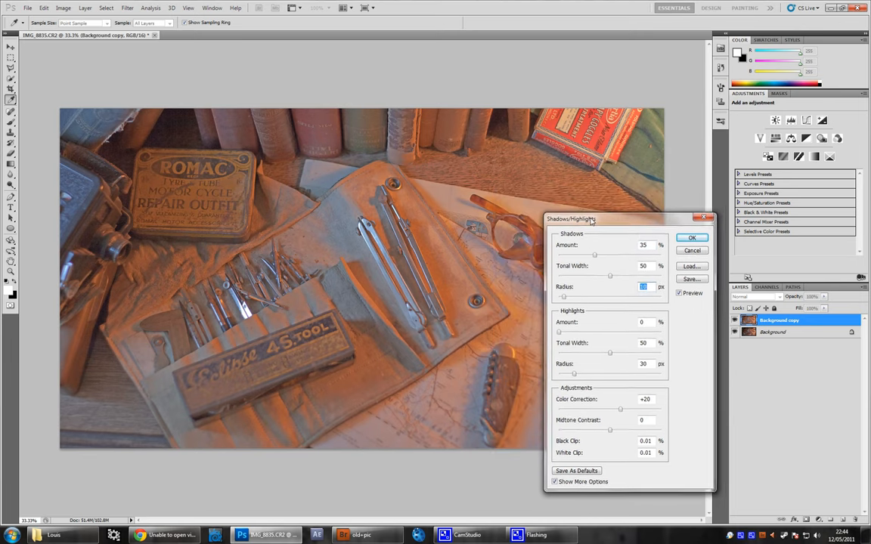
pyautogui.moveTo(571, 219); pyautogui.dragTo(608, 206)
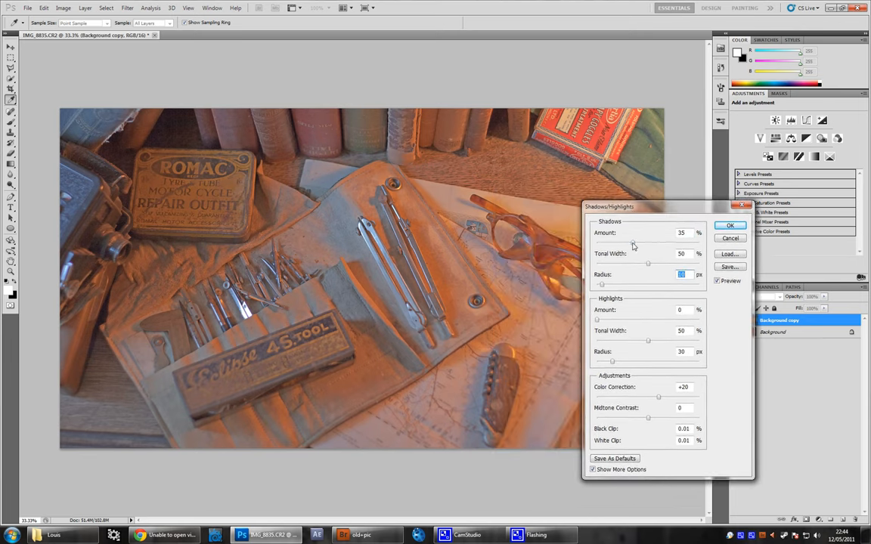
pyautogui.click(680, 233)
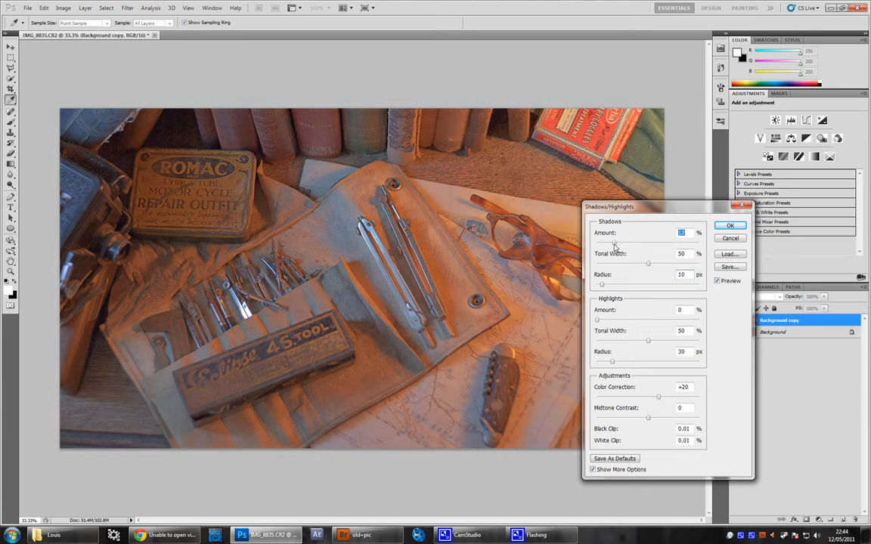
pyautogui.click(728, 225)
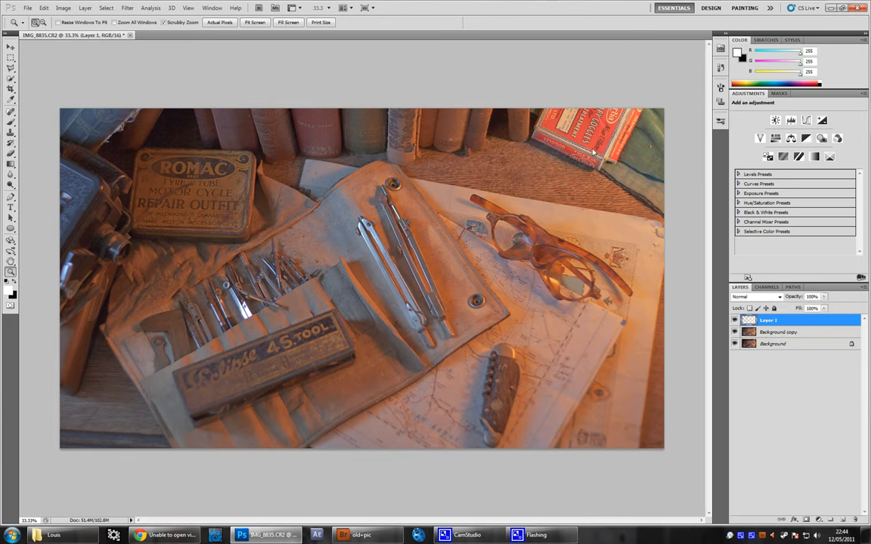
pyautogui.moveTo(601, 217)
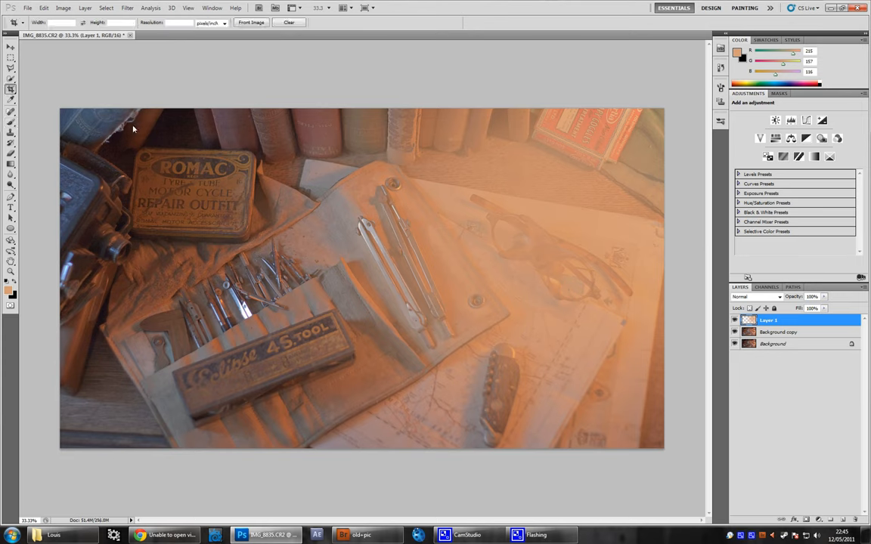
# - Paint a warm orange wash onto Layer 1 with a soft brush
pyautogui.click(11, 89)
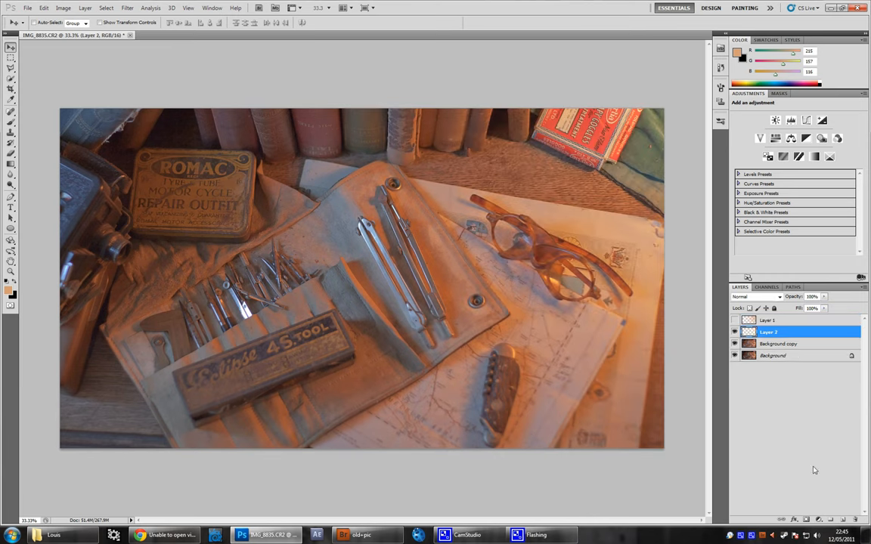
pyautogui.moveTo(91, 127)
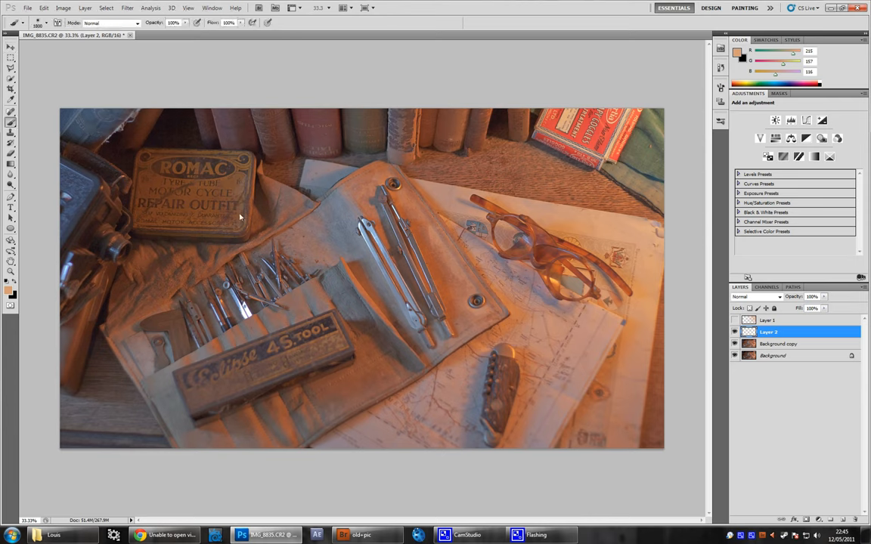
pyautogui.moveTo(74, 265)
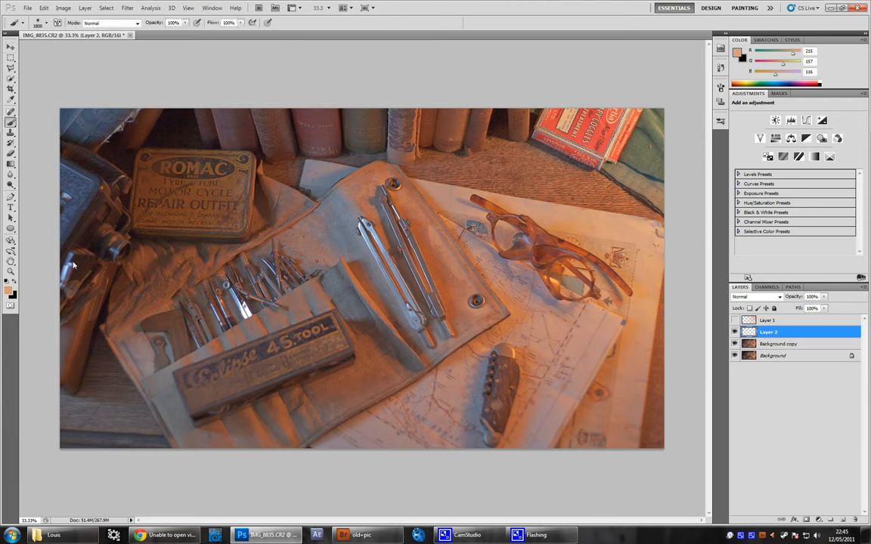
pyautogui.moveTo(144, 149)
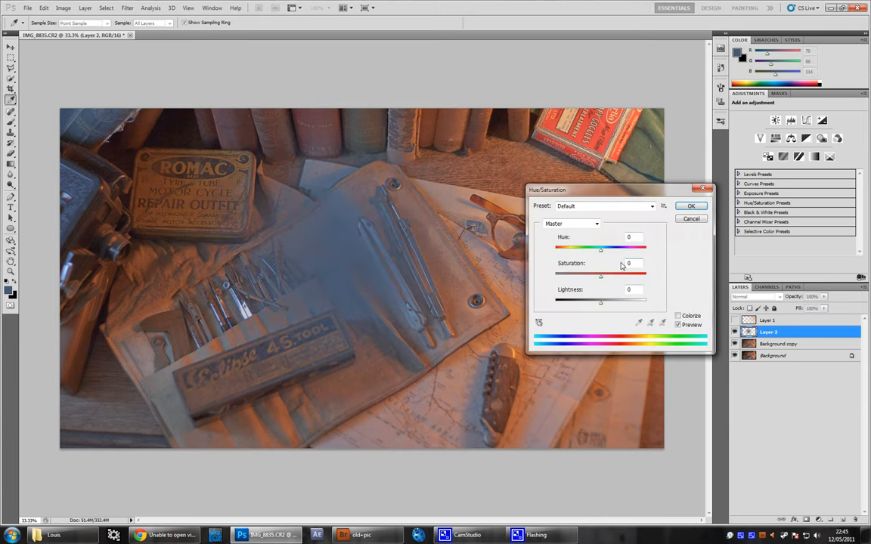
pyautogui.moveTo(625, 283)
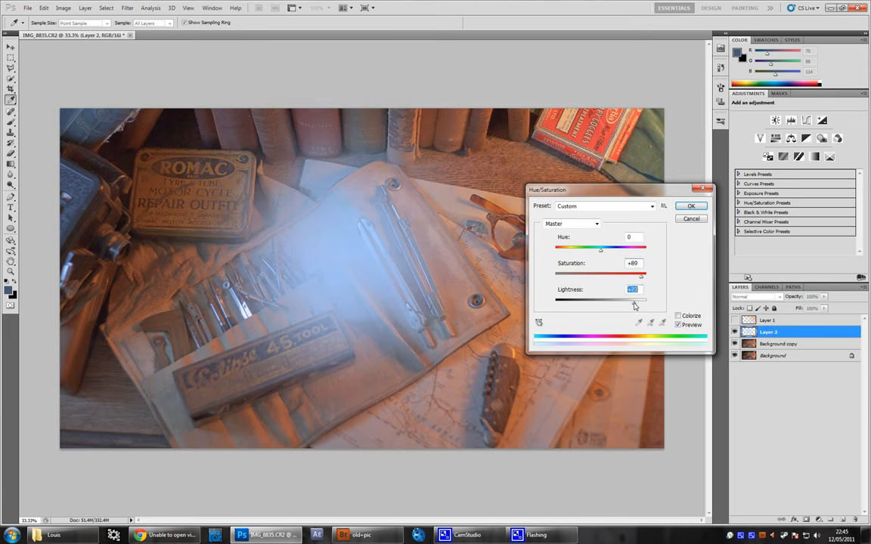
# - Raise saturation and set lightness in Hue/Saturation to cool the blue haze layer
pyautogui.click(690, 206)
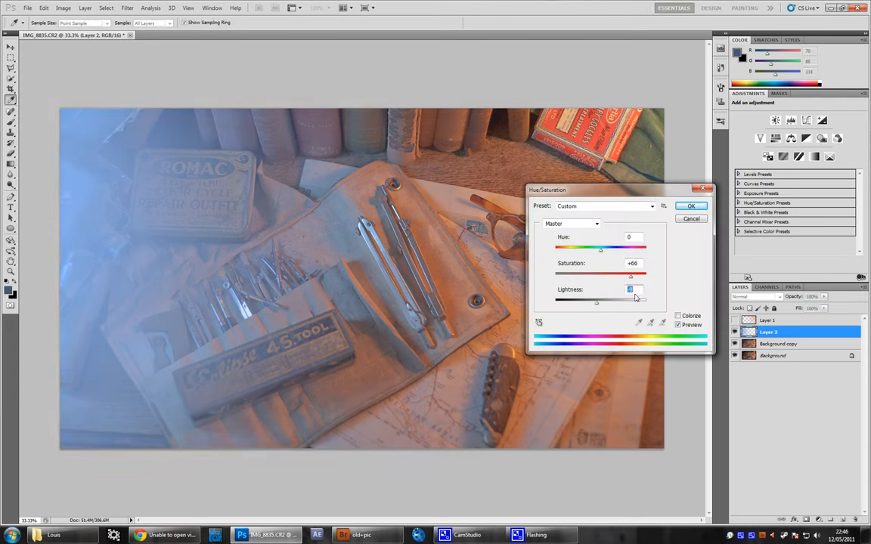
pyautogui.click(690, 205)
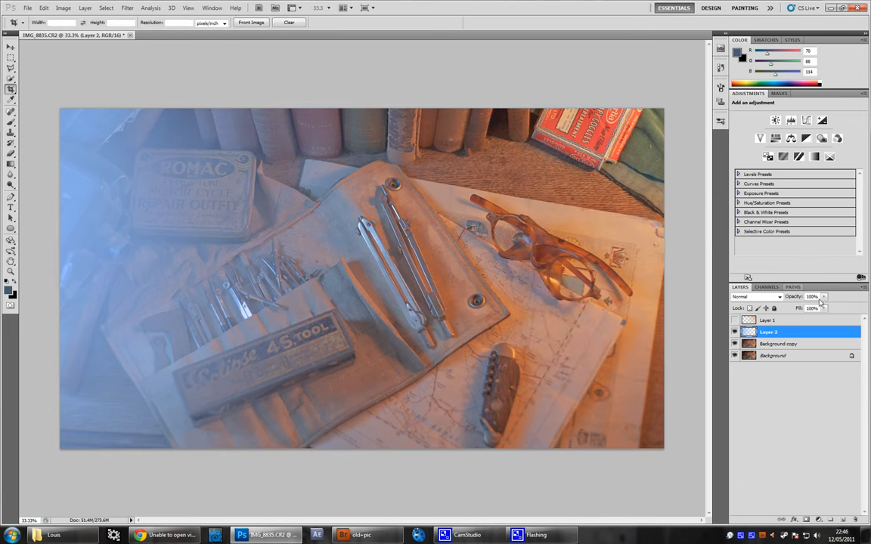
# - Lower the blue layer's opacity, change its blend mode, and add a Black & White adjustment on top
pyautogui.click(824, 296)
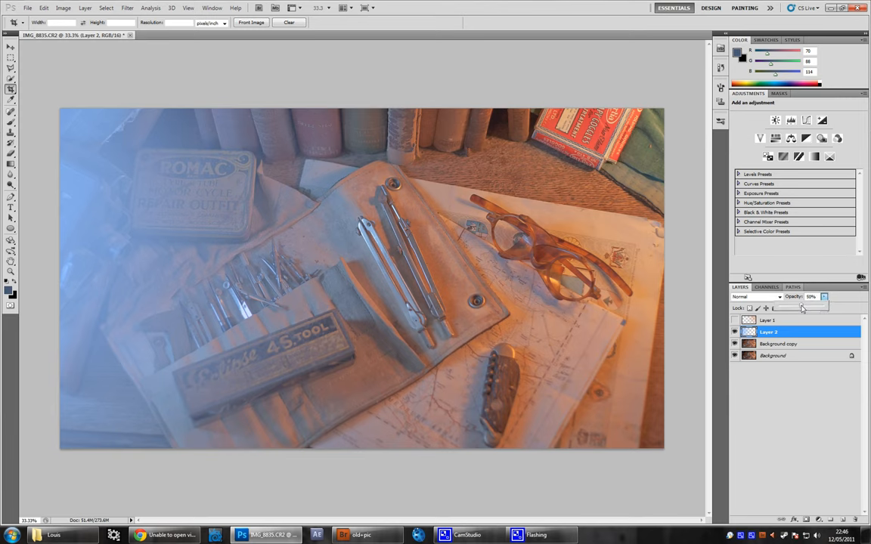
pyautogui.click(756, 295)
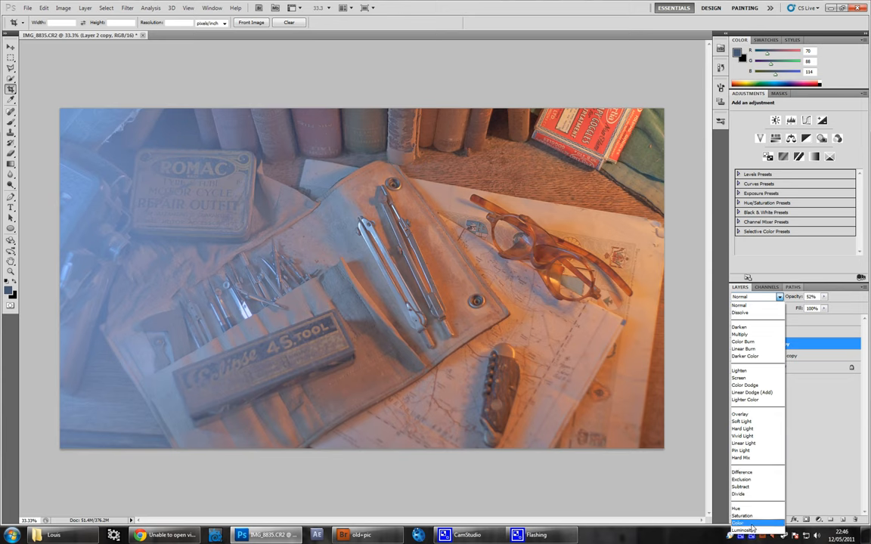
pyautogui.click(741, 523)
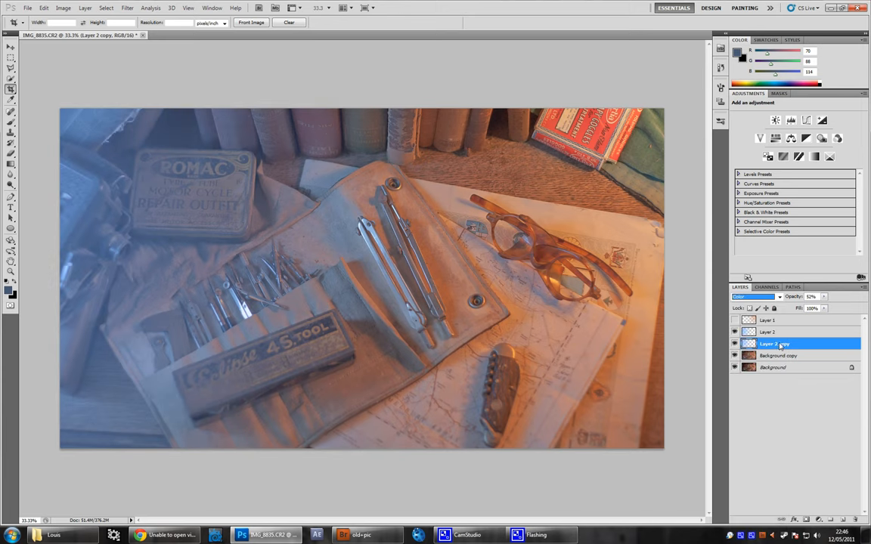
pyautogui.click(769, 321)
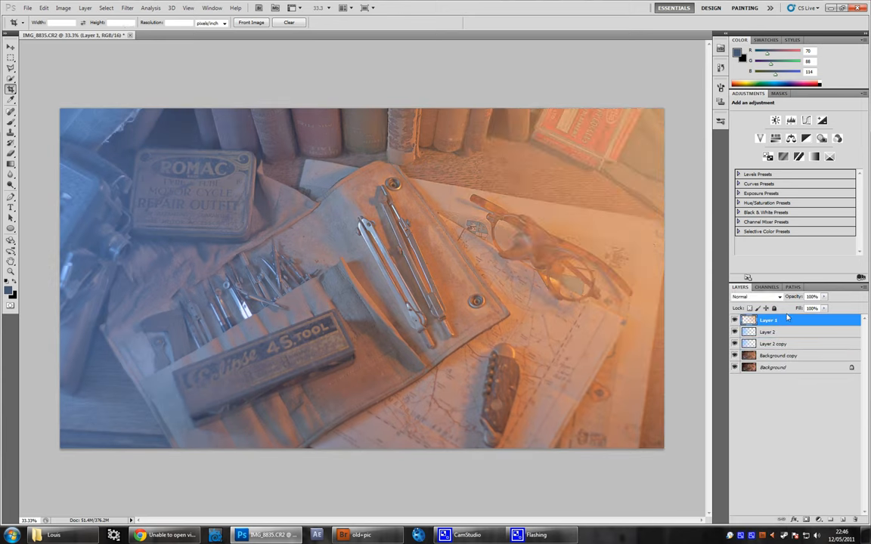
pyautogui.click(804, 309)
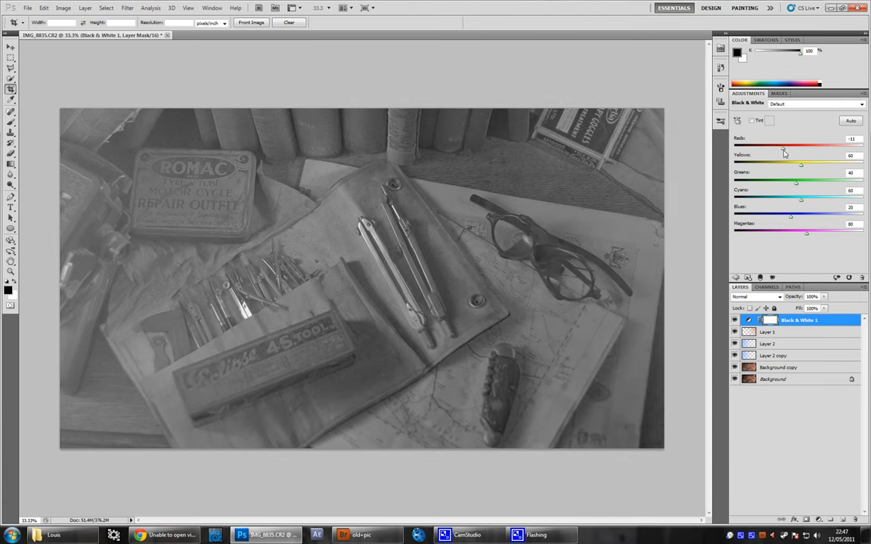
# - Tune the Yellows and Cyans sliders and lower the Black & White layer's opacity
pyautogui.moveTo(784, 147); pyautogui.dragTo(774, 147)
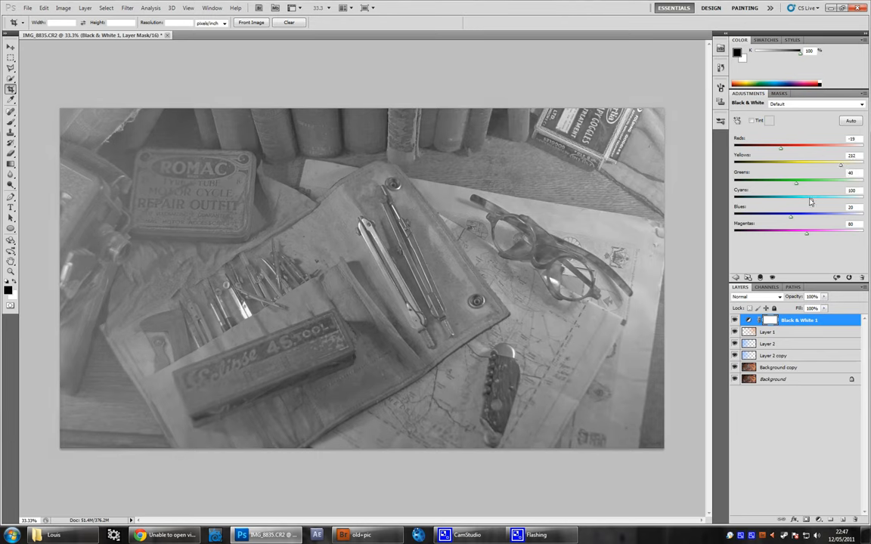
pyautogui.moveTo(850, 199); pyautogui.dragTo(805, 200)
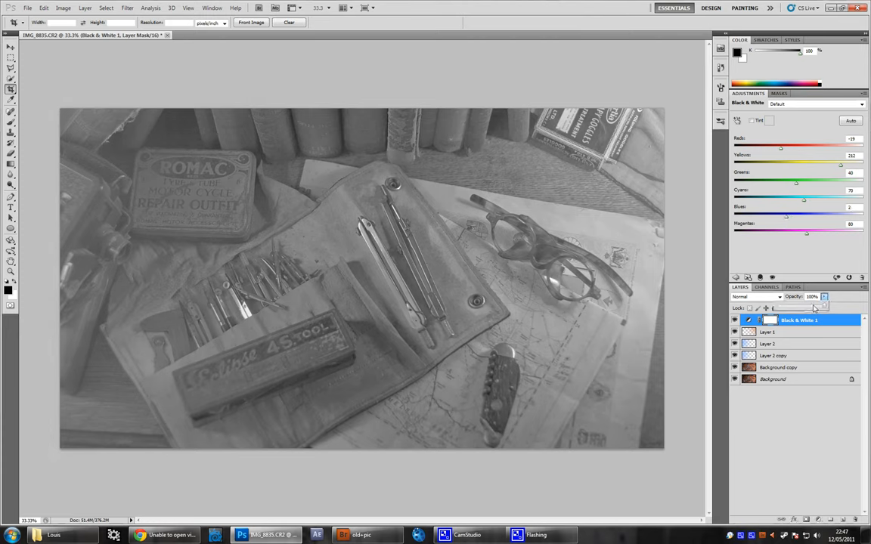
pyautogui.moveTo(820, 308); pyautogui.dragTo(799, 308)
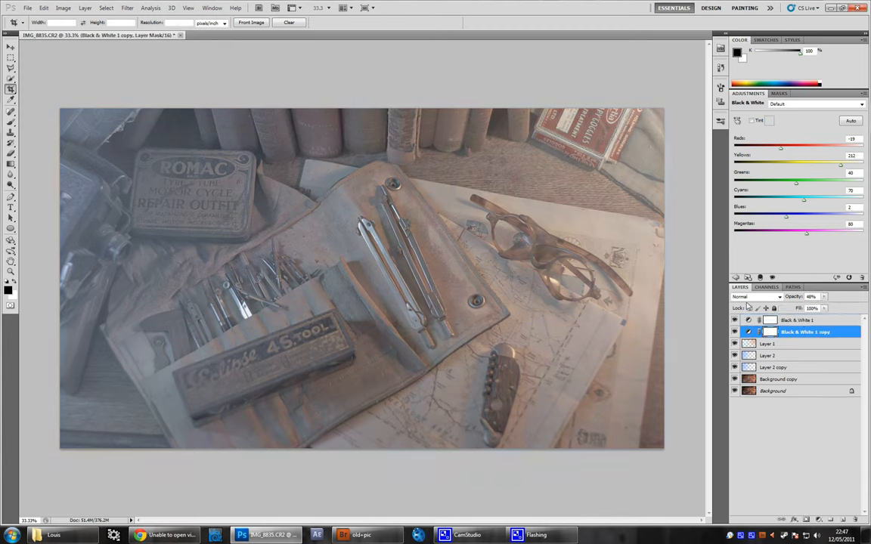
# - Set the Black & White copy to Multiply and reduce its opacity for slightly deeper shadows
pyautogui.click(756, 297)
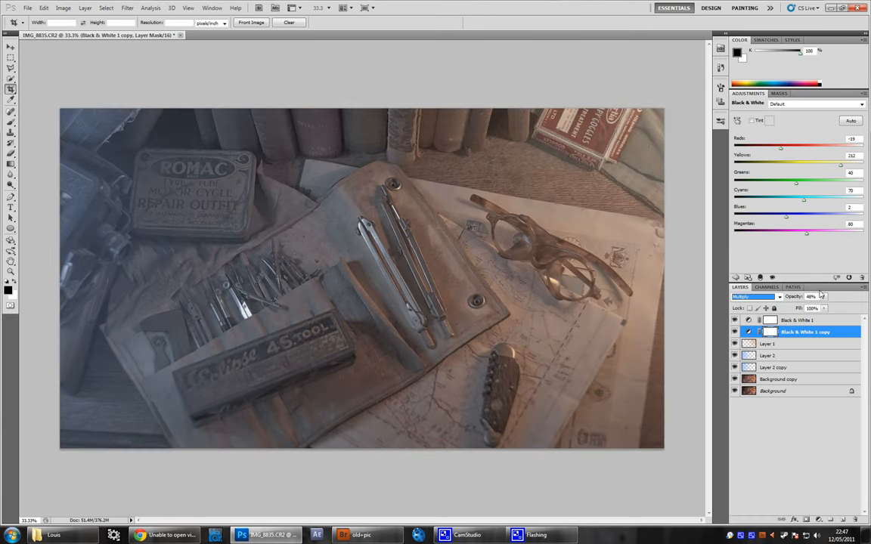
pyautogui.moveTo(801, 309); pyautogui.dragTo(847, 308)
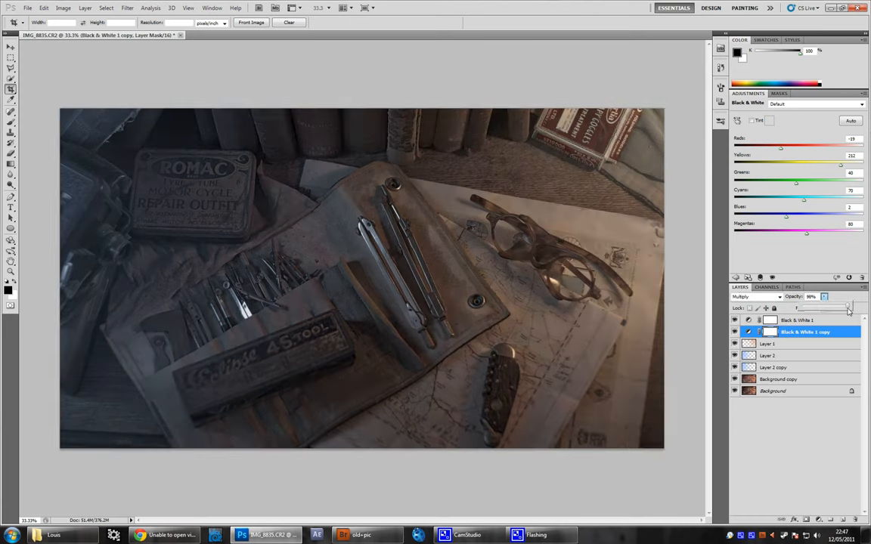
pyautogui.moveTo(839, 309); pyautogui.dragTo(804, 309)
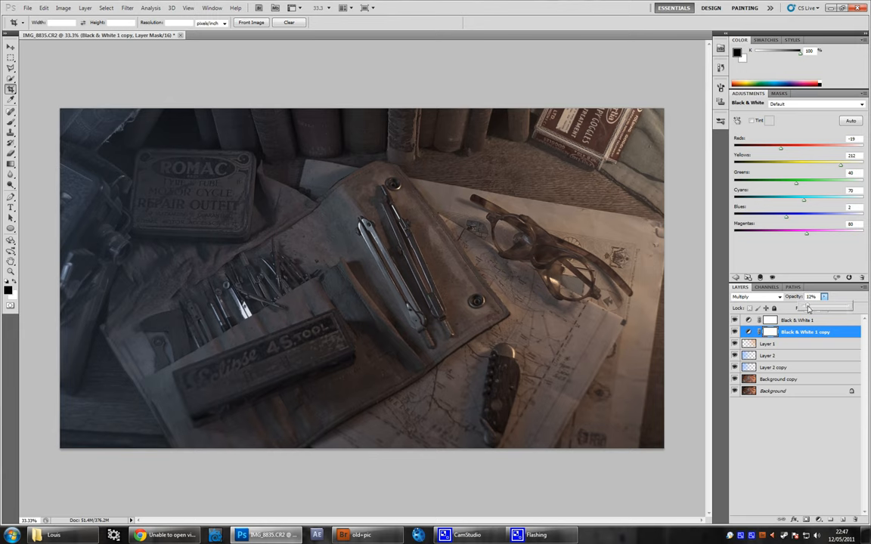
pyautogui.moveTo(805, 307); pyautogui.dragTo(815, 307)
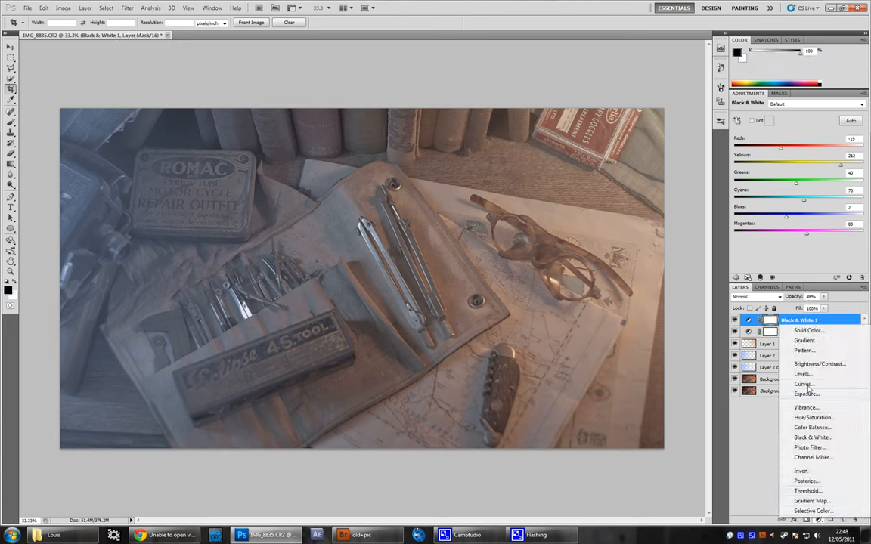
# - Add a Curves layer with an S-curve and shift the Blue channel in highlights and shadows
pyautogui.click(803, 384)
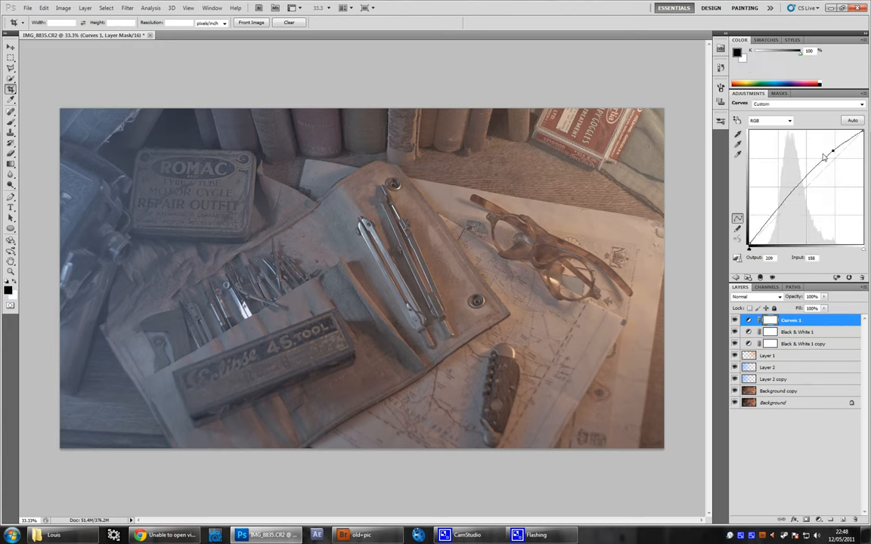
pyautogui.moveTo(824, 156); pyautogui.dragTo(783, 223)
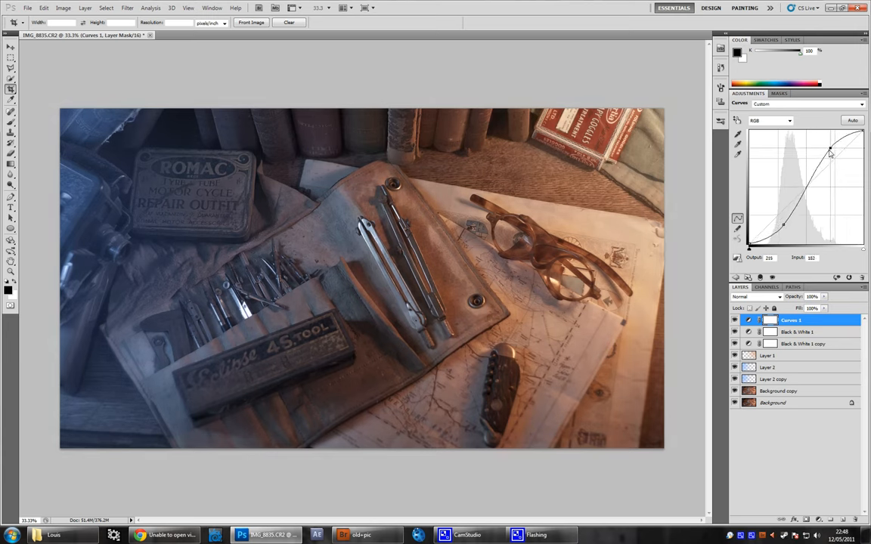
pyautogui.click(768, 121)
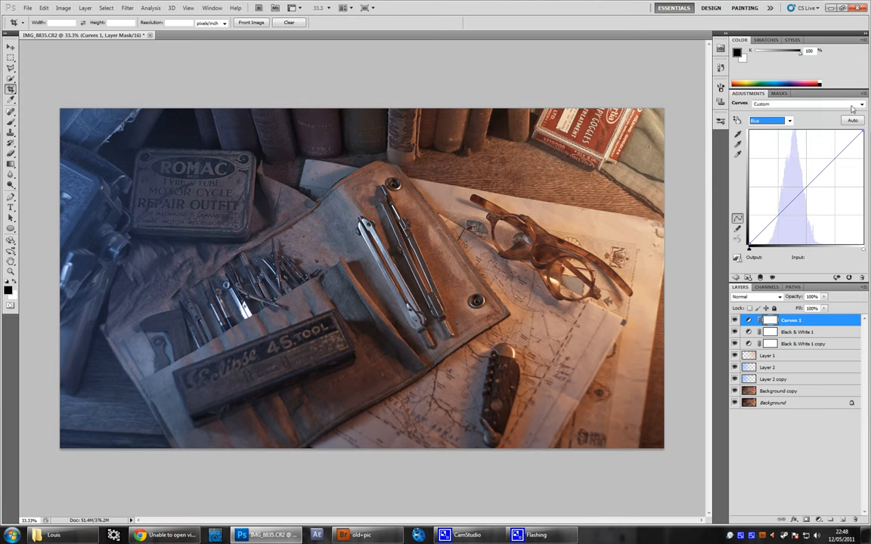
pyautogui.click(794, 169)
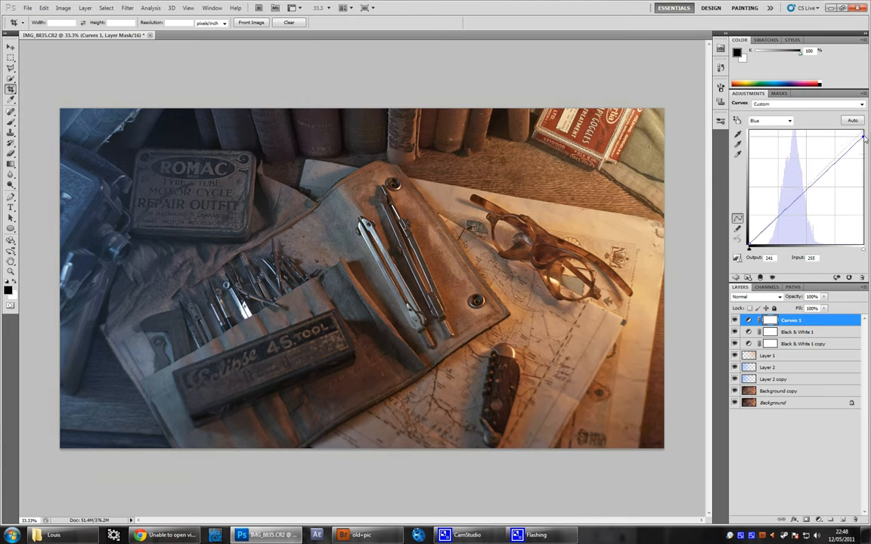
pyautogui.moveTo(864, 137); pyautogui.dragTo(750, 242)
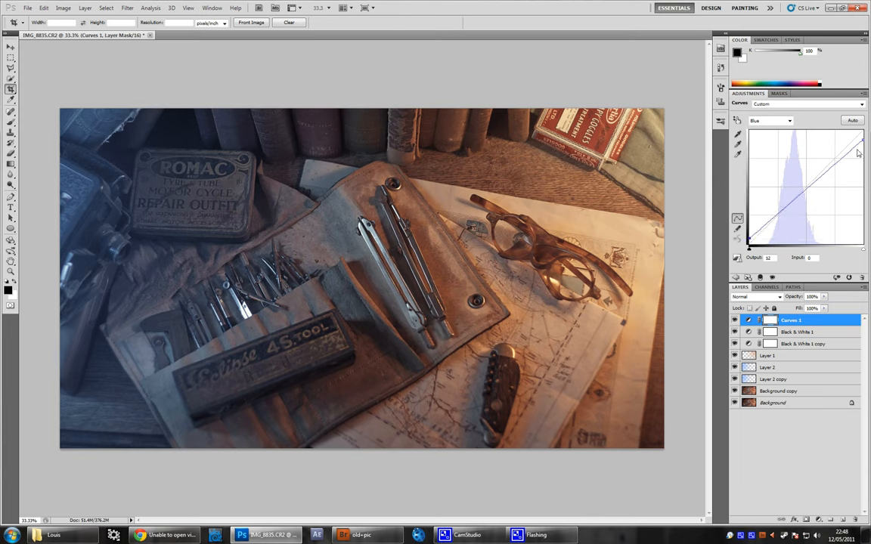
pyautogui.moveTo(858, 153); pyautogui.dragTo(789, 209)
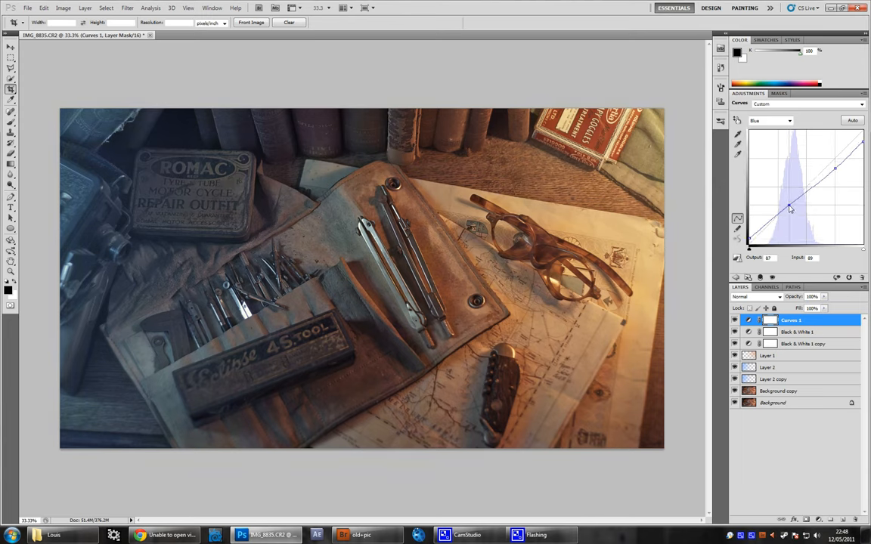
pyautogui.moveTo(793, 208); pyautogui.dragTo(790, 210)
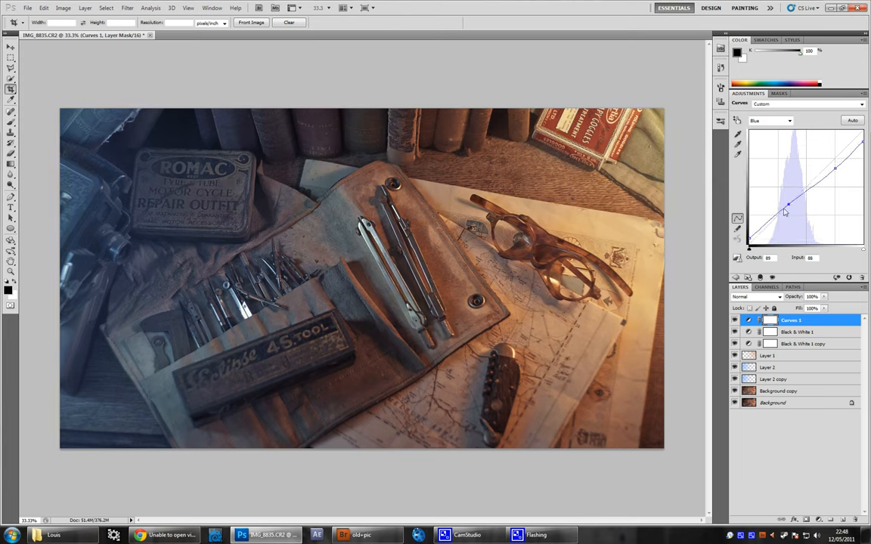
pyautogui.moveTo(789, 204); pyautogui.dragTo(787, 210)
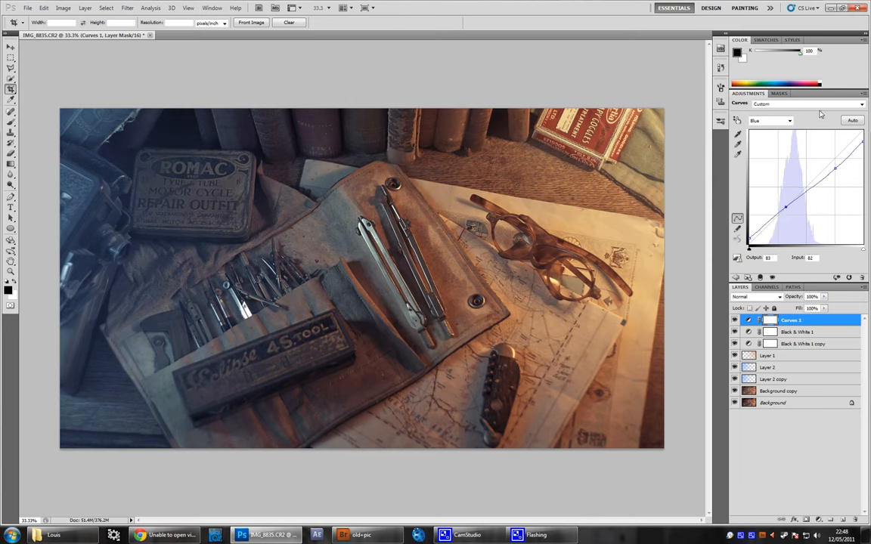
# - Reduce red in the darker tones, then add Curves 2 lifting the midtones to brighten
pyautogui.click(769, 121)
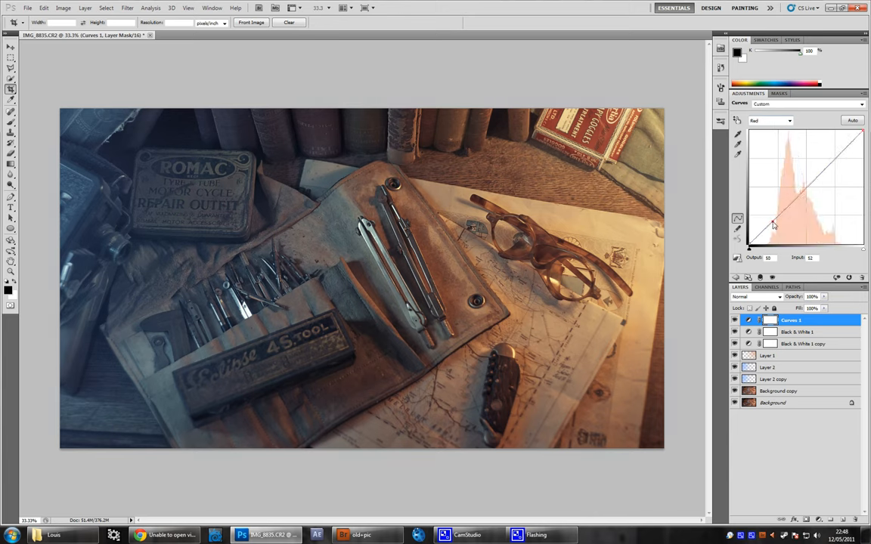
pyautogui.moveTo(774, 225); pyautogui.dragTo(784, 215)
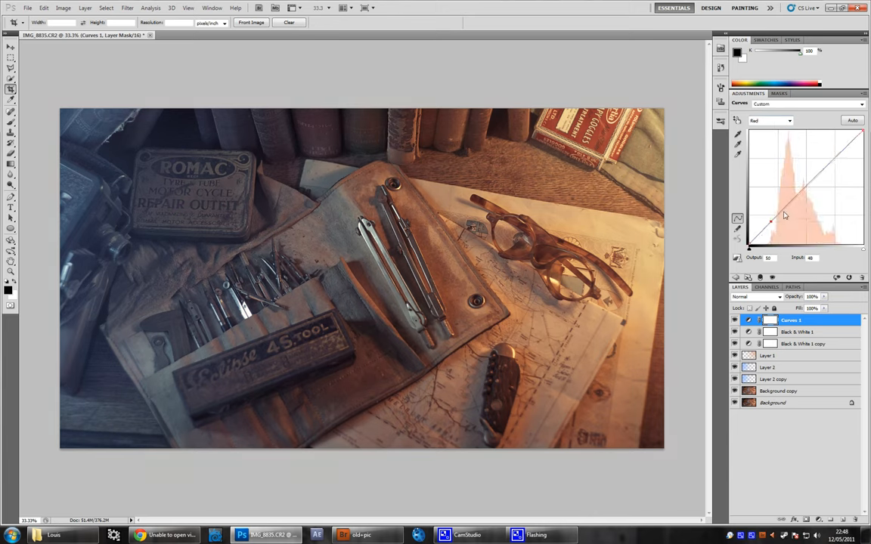
pyautogui.moveTo(771, 220); pyautogui.dragTo(794, 208)
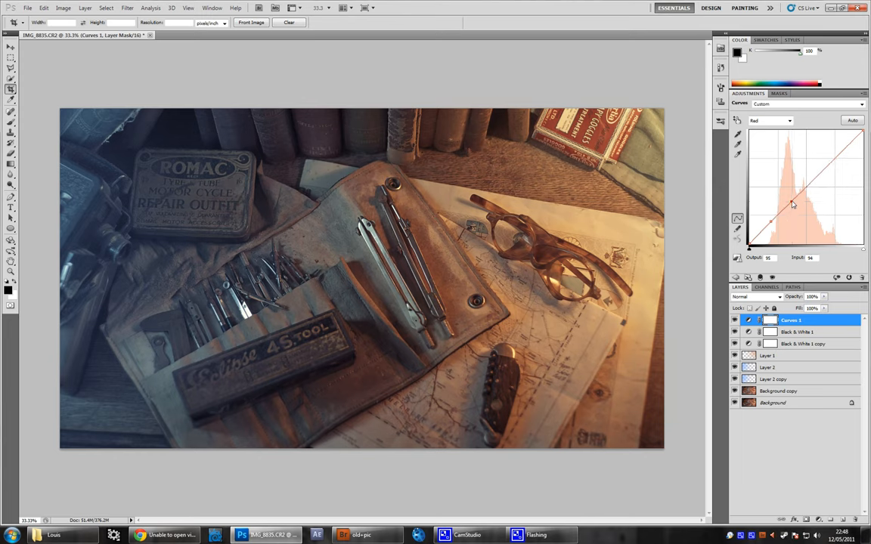
pyautogui.moveTo(792, 204); pyautogui.dragTo(798, 200)
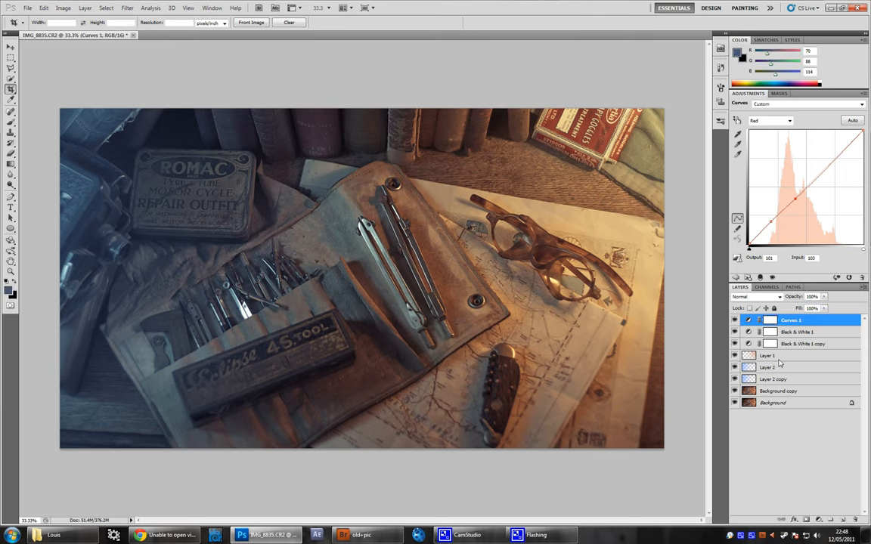
pyautogui.click(768, 355)
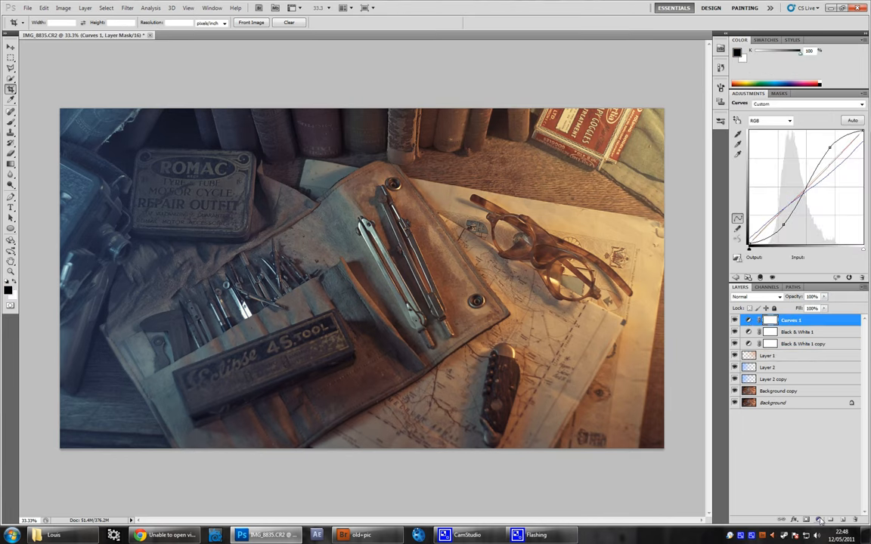
pyautogui.click(820, 520)
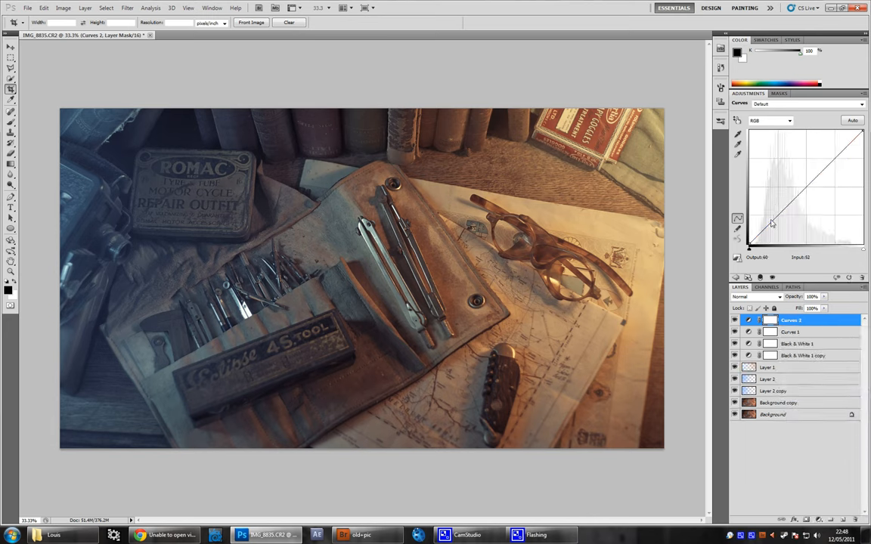
pyautogui.moveTo(771, 223); pyautogui.dragTo(814, 187)
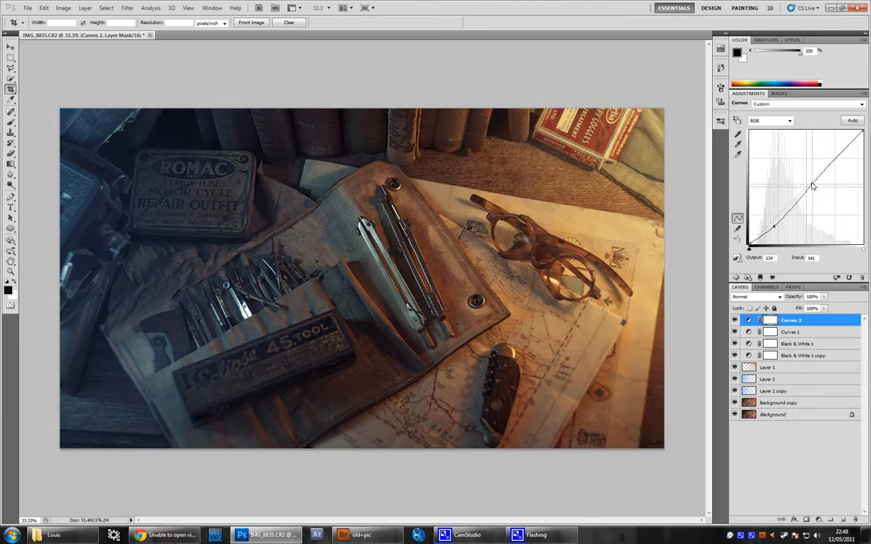
pyautogui.moveTo(813, 187); pyautogui.dragTo(811, 182)
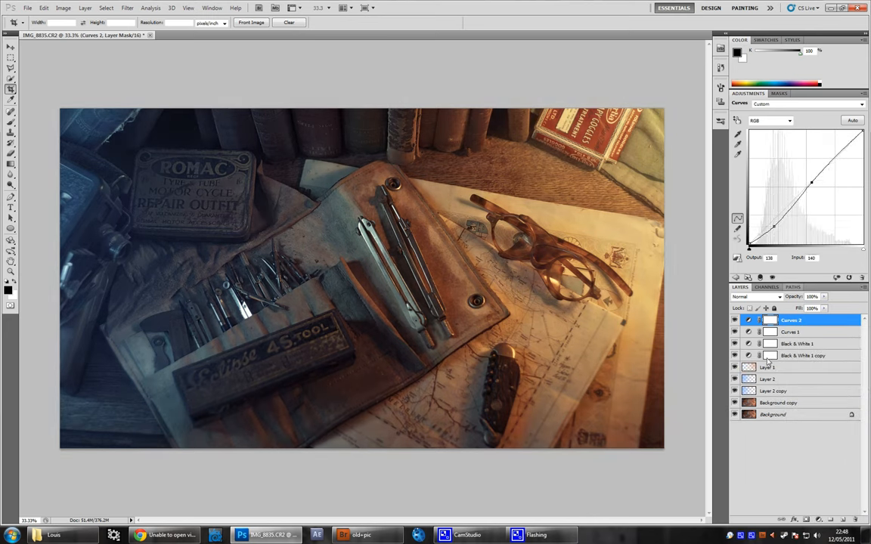
# - Add a new layer above the background copy and fill it with 50% grey
pyautogui.click(768, 368)
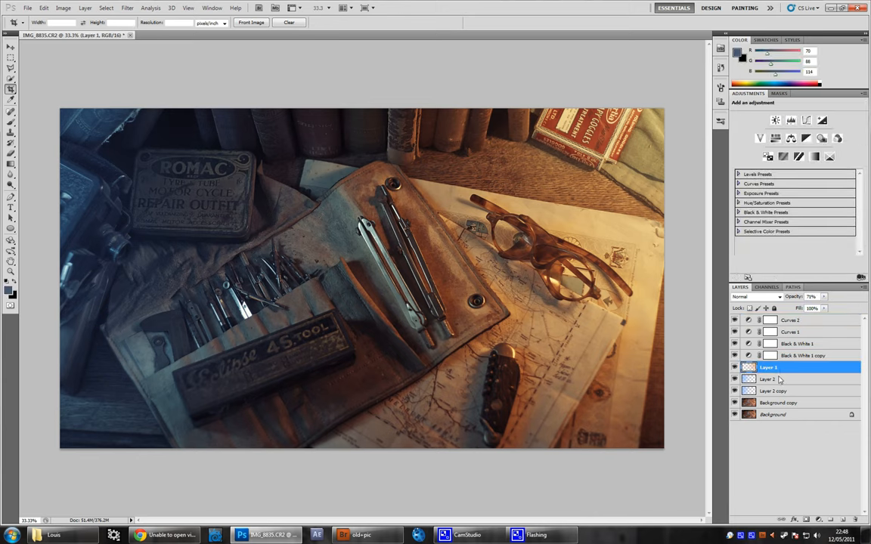
pyautogui.moveTo(789, 405)
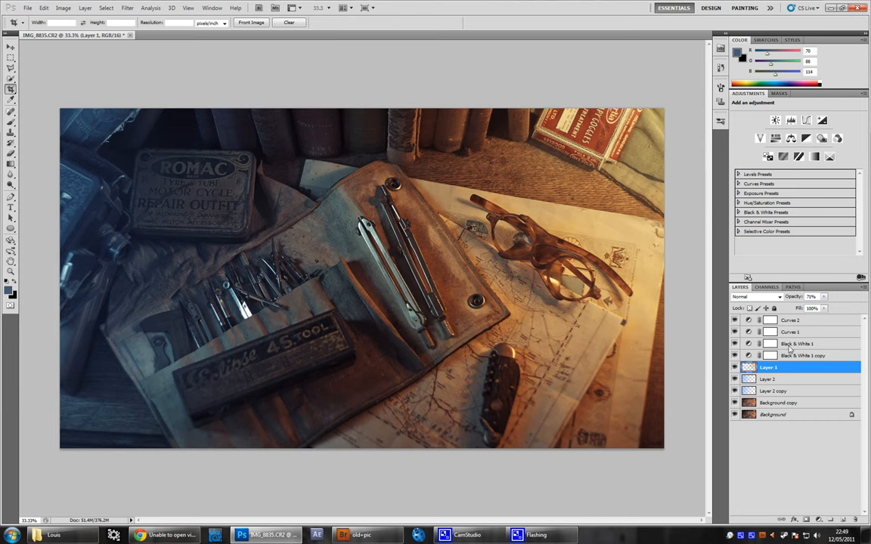
pyautogui.click(778, 402)
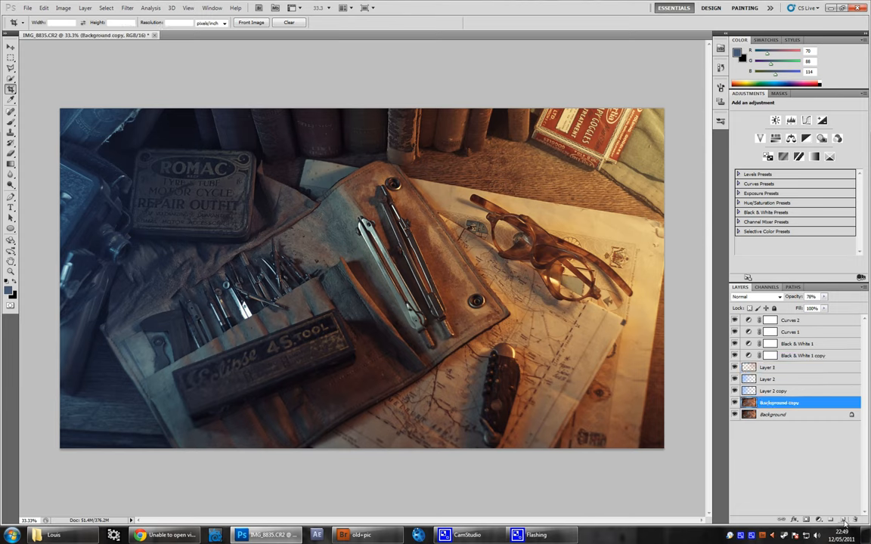
pyautogui.click(840, 520)
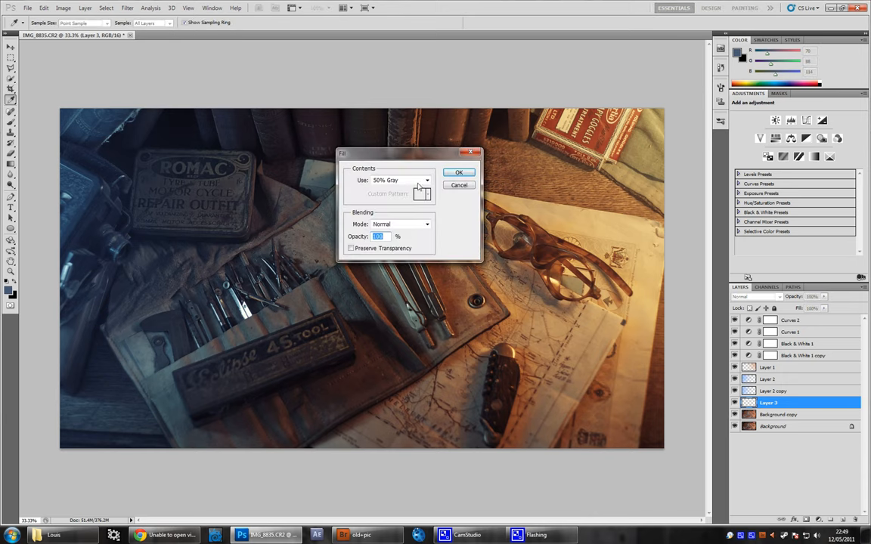
pyautogui.click(400, 180)
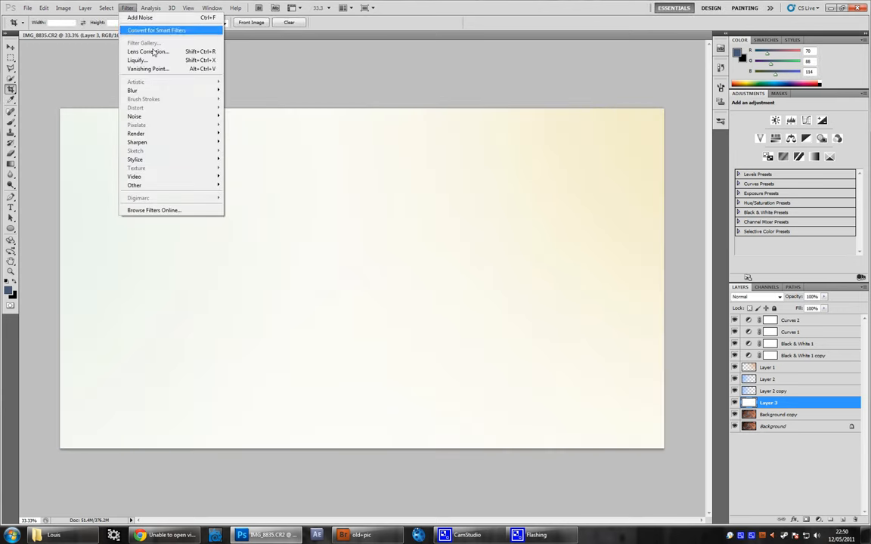
# - Apply a Lens Correction custom vignette that darkens the grey layer's edges
pyautogui.click(148, 51)
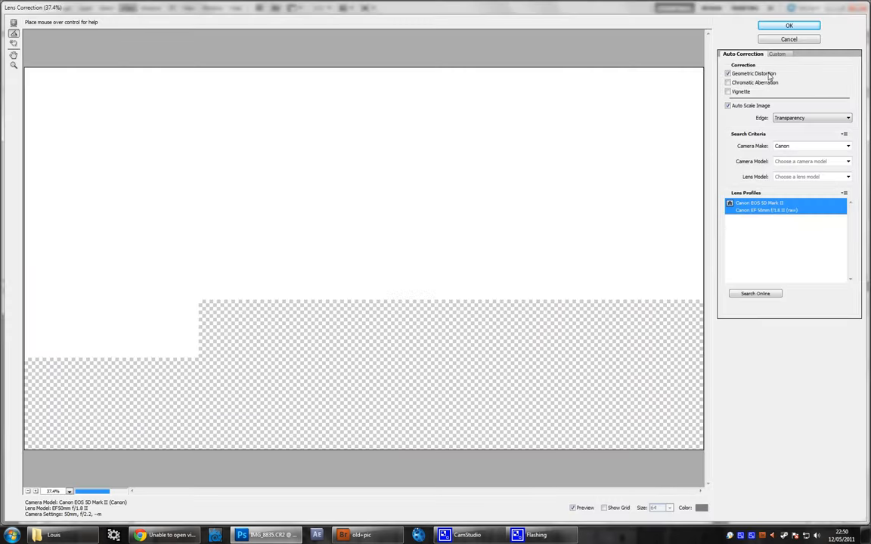
pyautogui.click(779, 55)
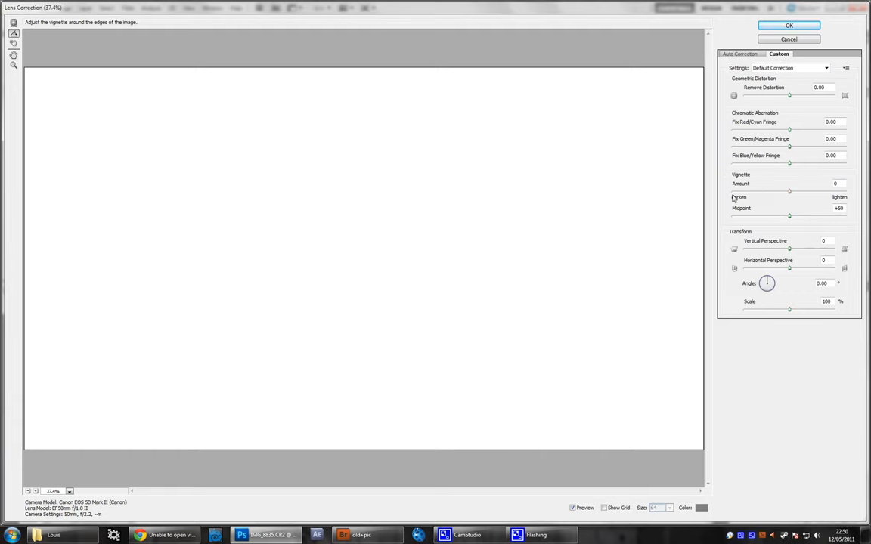
pyautogui.moveTo(790, 191); pyautogui.dragTo(735, 190)
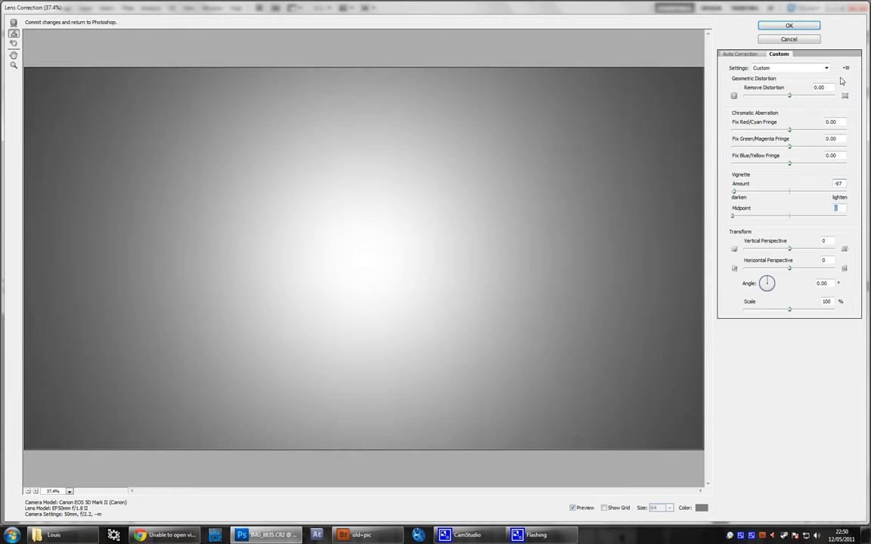
pyautogui.click(789, 24)
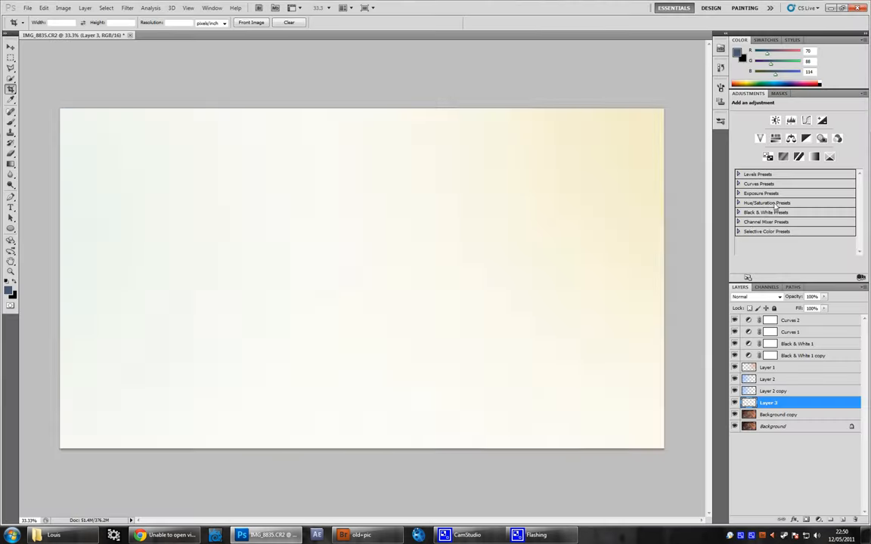
# - Change the vignette layer's blend mode so the photo shows with darkened edges
pyautogui.click(754, 297)
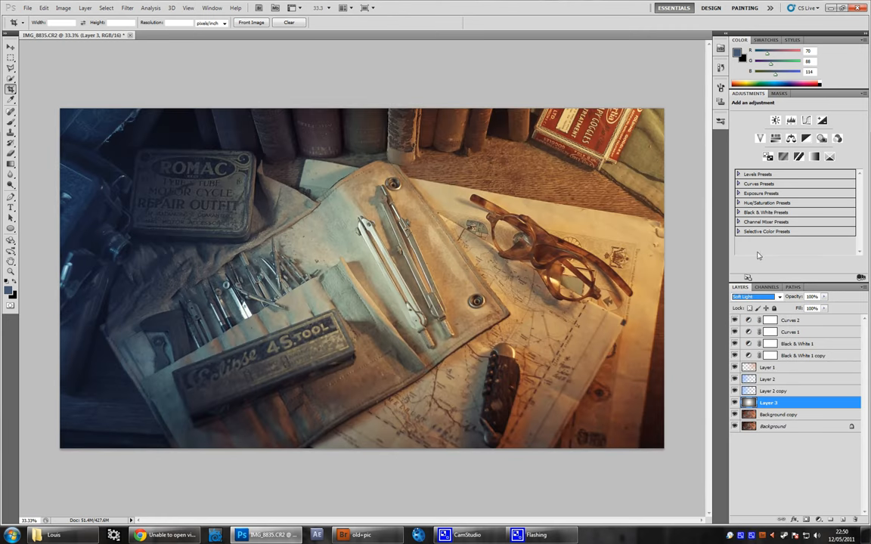
pyautogui.click(824, 297)
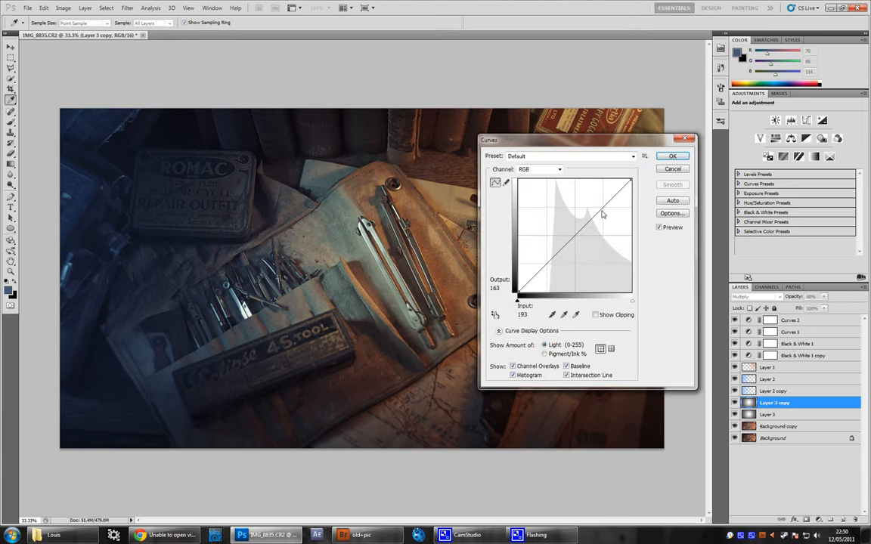
# - Lift the RGB midtones and boost the Red channel on the vignette copy with Curves
pyautogui.moveTo(599, 214); pyautogui.dragTo(591, 206)
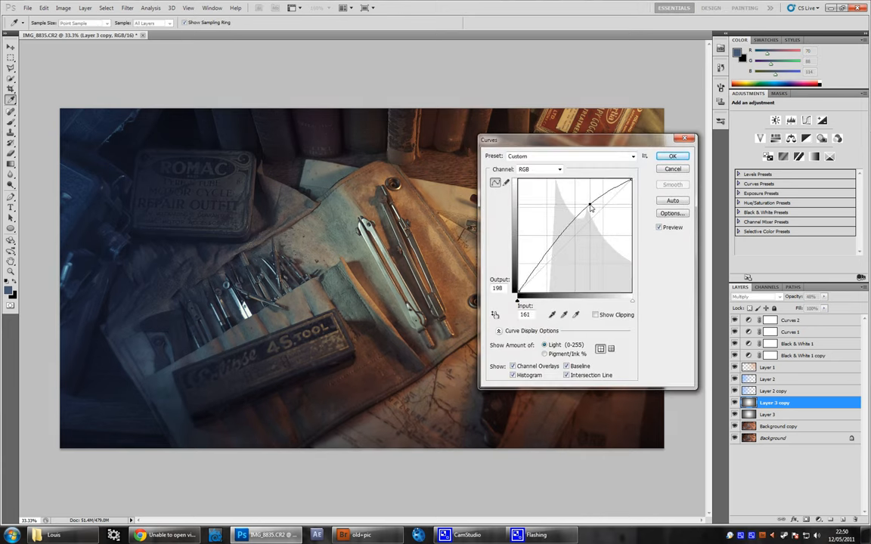
pyautogui.moveTo(591, 208); pyautogui.dragTo(587, 204)
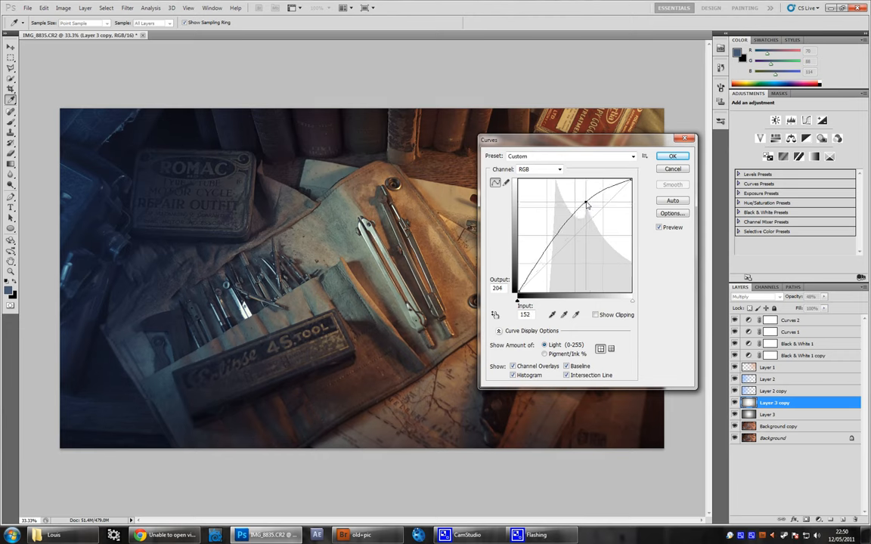
pyautogui.moveTo(587, 206); pyautogui.dragTo(583, 199)
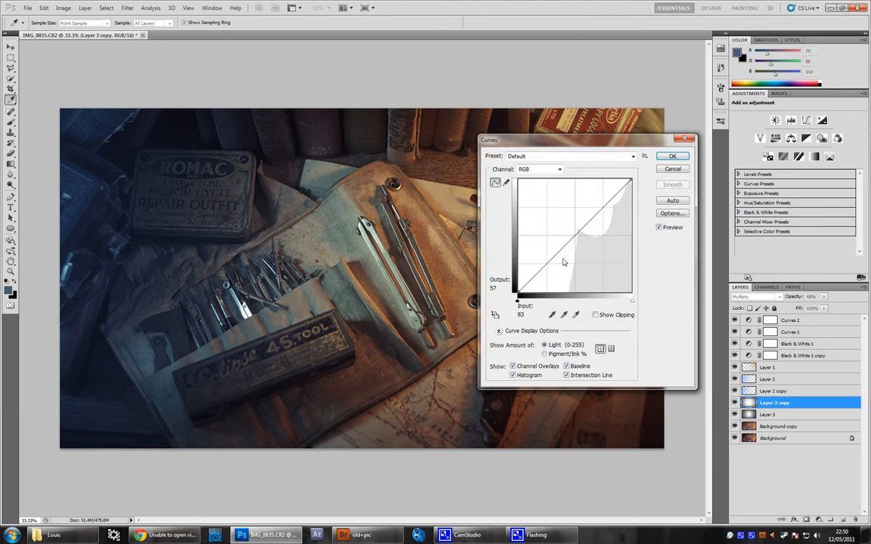
pyautogui.click(538, 169)
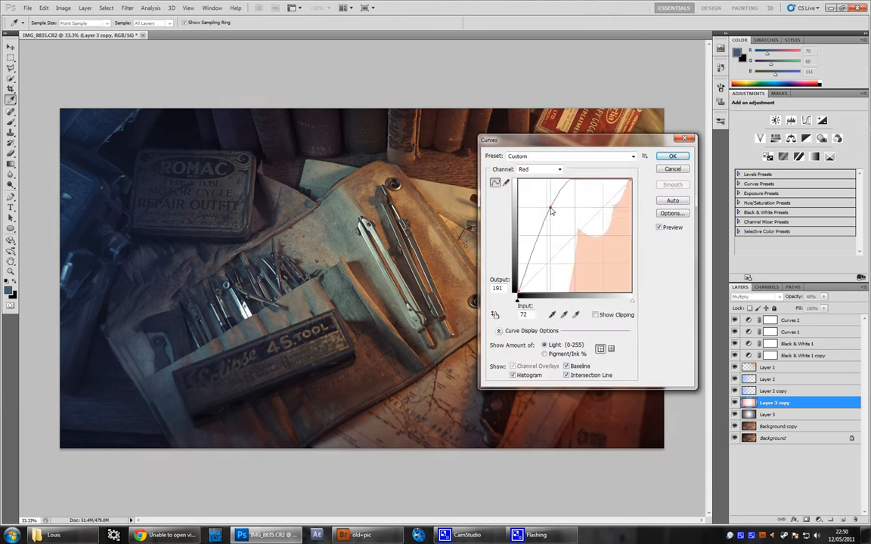
pyautogui.moveTo(551, 212); pyautogui.dragTo(569, 218)
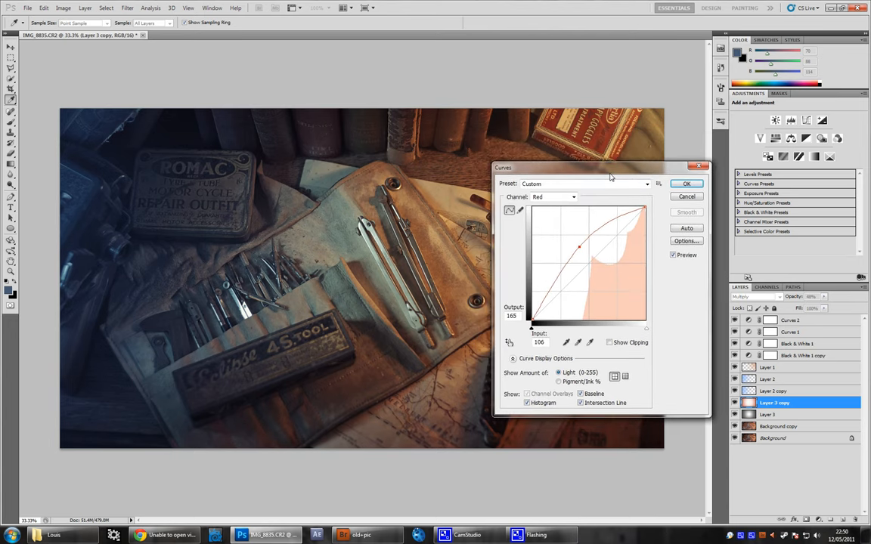
pyautogui.moveTo(580, 245); pyautogui.dragTo(580, 256)
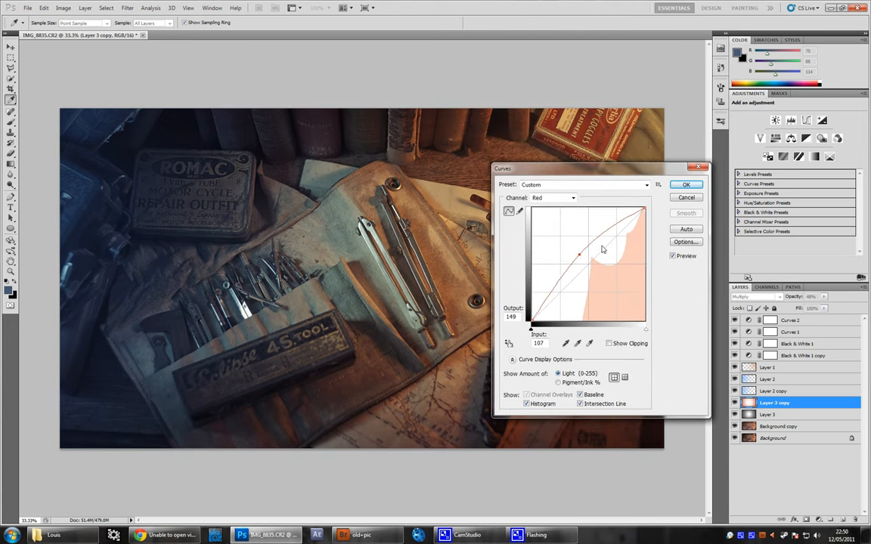
pyautogui.click(687, 184)
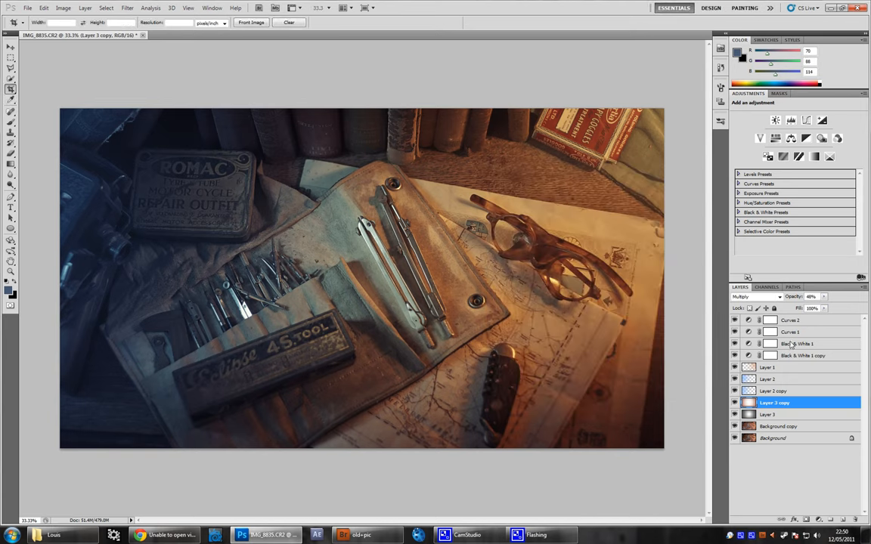
pyautogui.moveTo(771, 390)
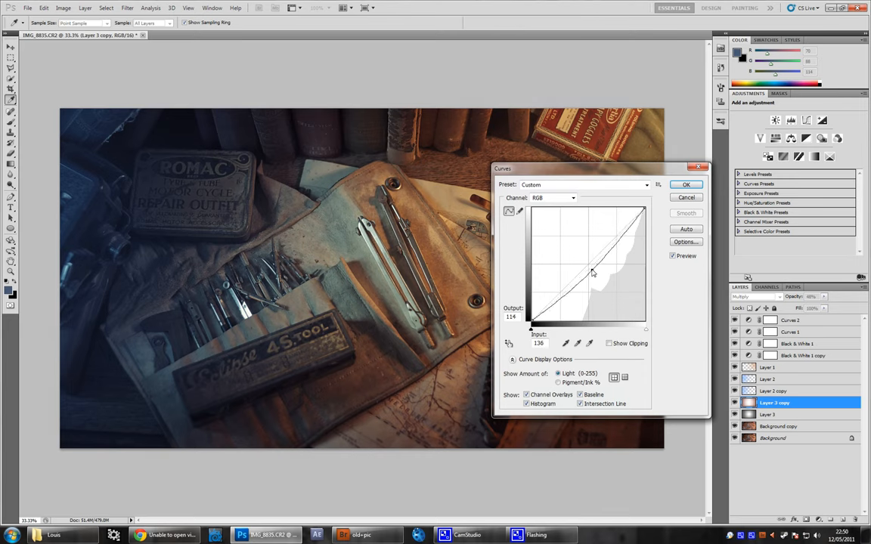
# - Deepen the shadows to black with a second Curves, then confirm a Hue/Saturation tweak
pyautogui.moveTo(593, 272); pyautogui.dragTo(552, 320)
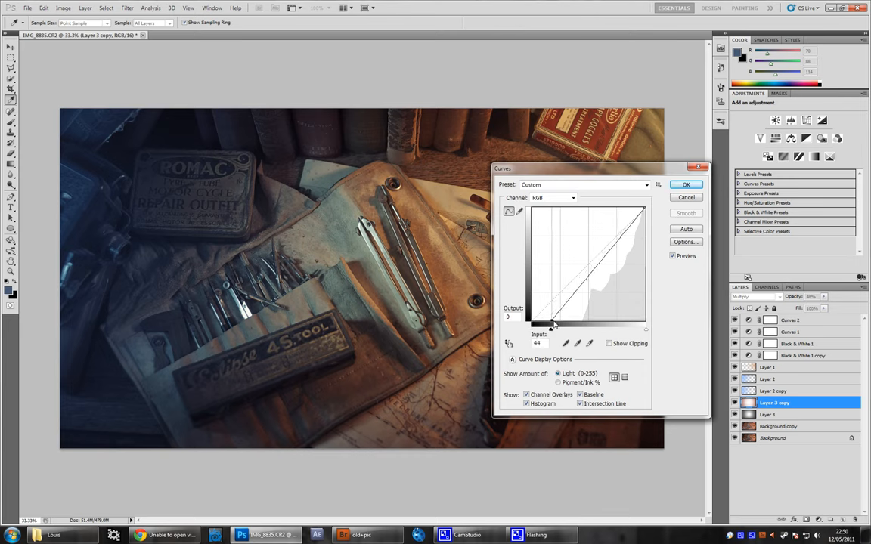
pyautogui.moveTo(550, 325); pyautogui.dragTo(557, 325)
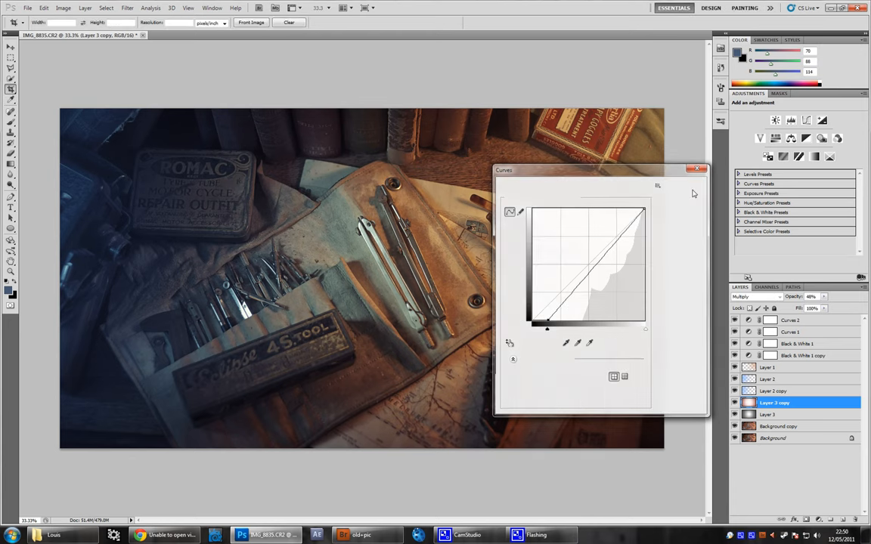
pyautogui.click(697, 170)
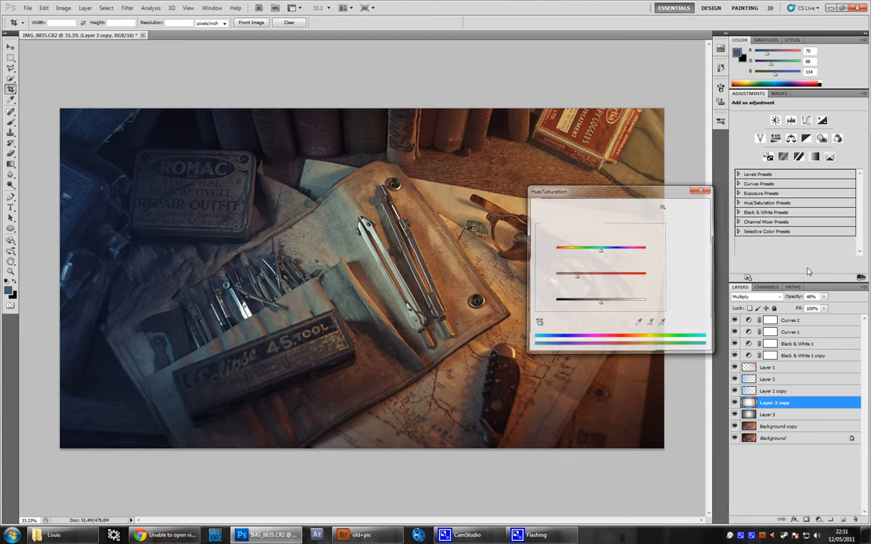
pyautogui.click(698, 190)
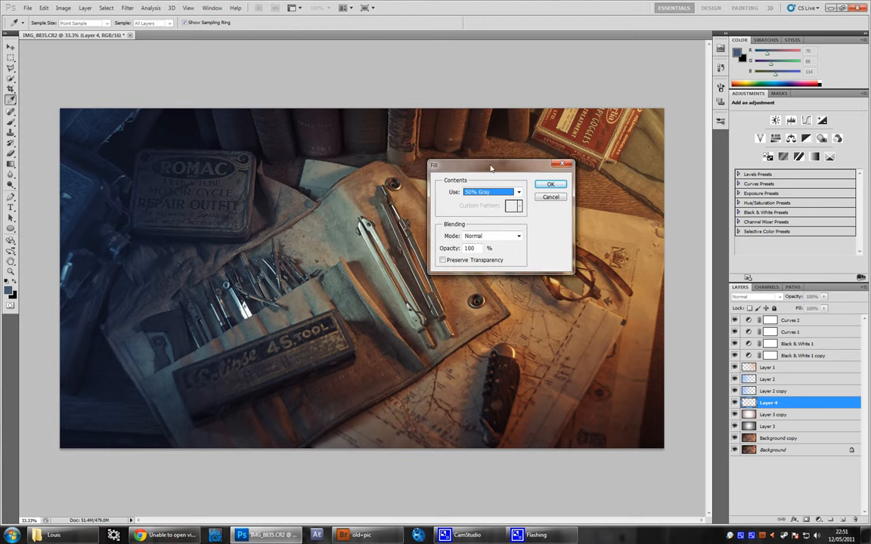
# - Fill the new layer with 50% grey, set it to Overlay, and paint white light over the ROMAC tin
pyautogui.click(550, 184)
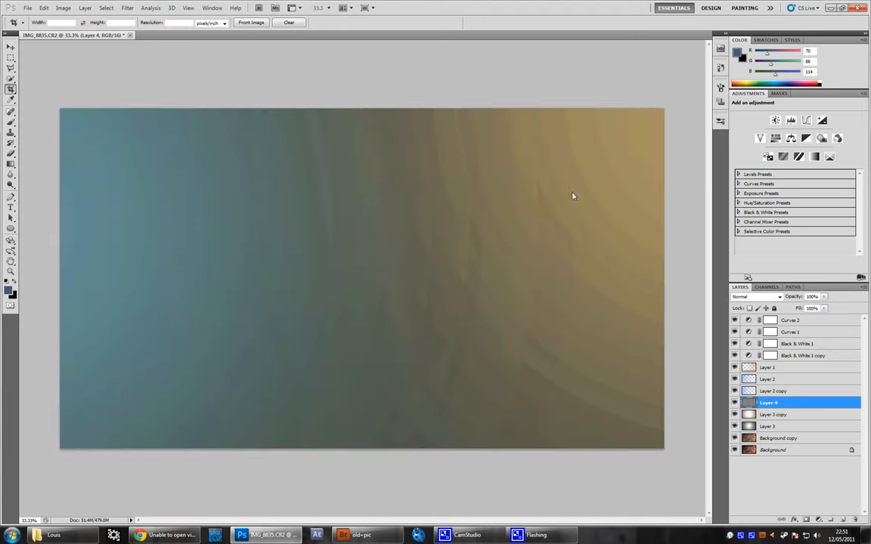
pyautogui.moveTo(785, 402)
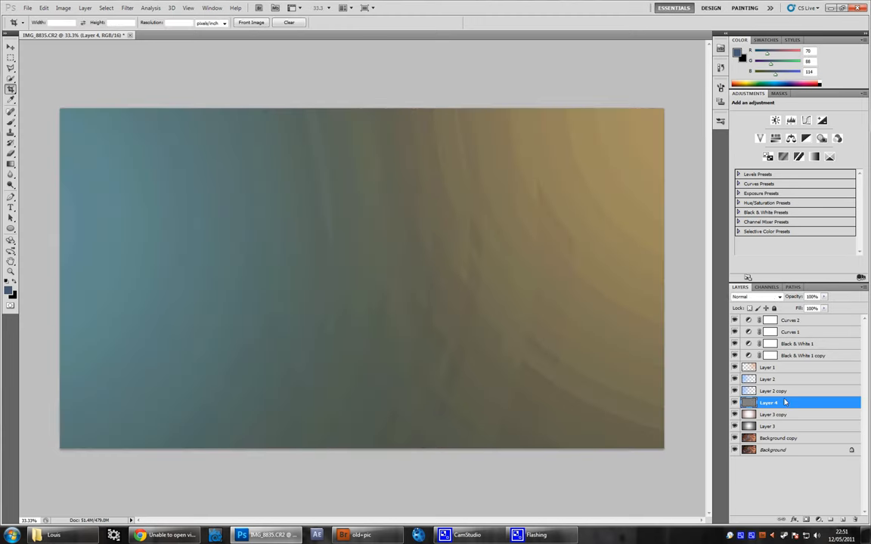
pyautogui.click(756, 296)
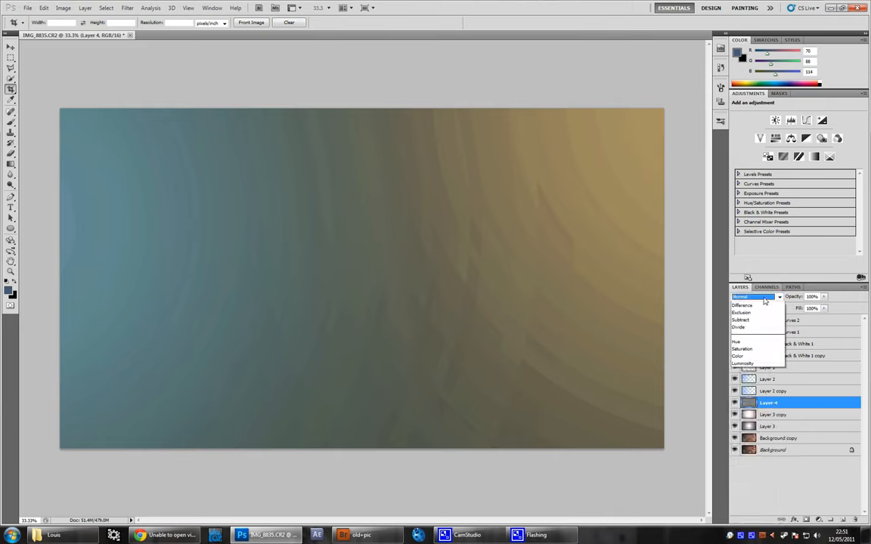
pyautogui.click(738, 357)
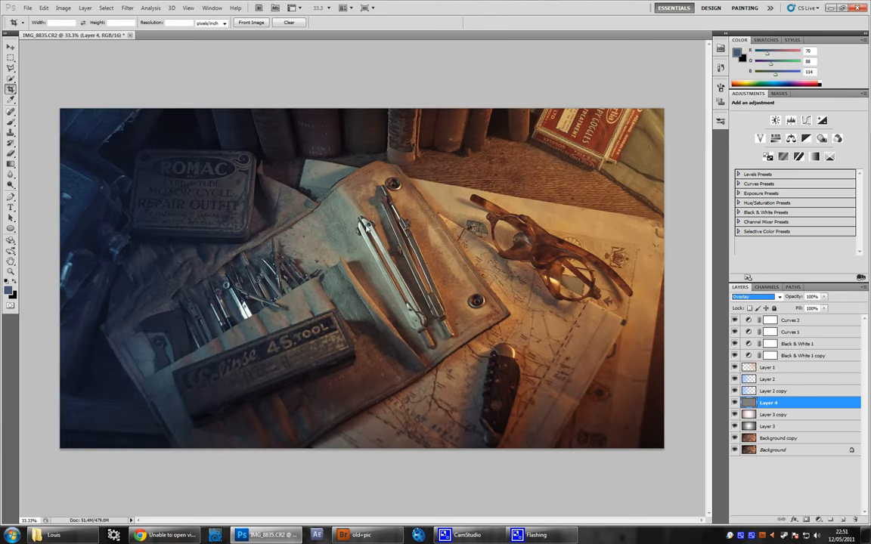
pyautogui.click(10, 89)
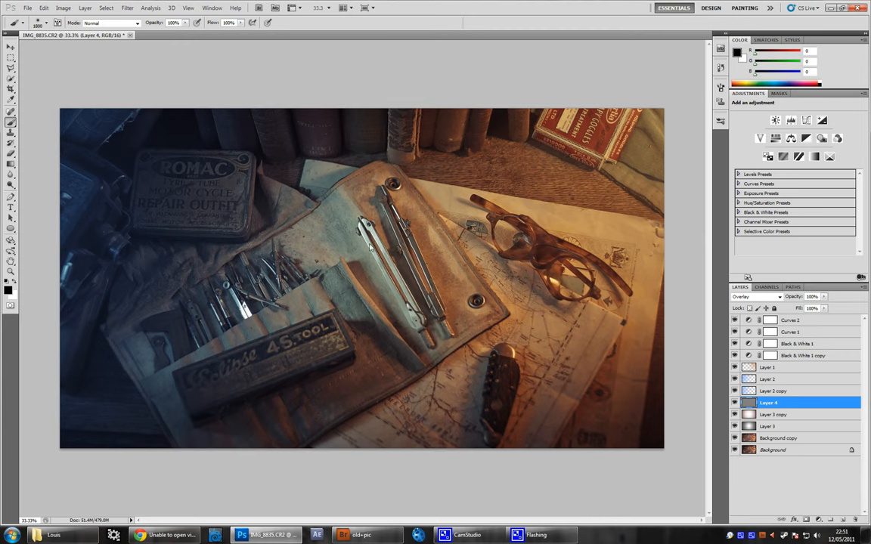
pyautogui.moveTo(325, 245)
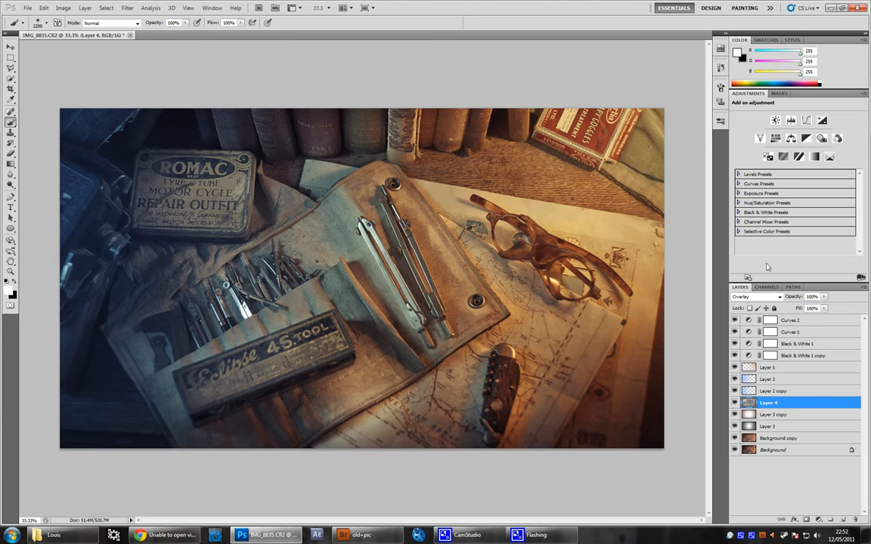
pyautogui.click(127, 7)
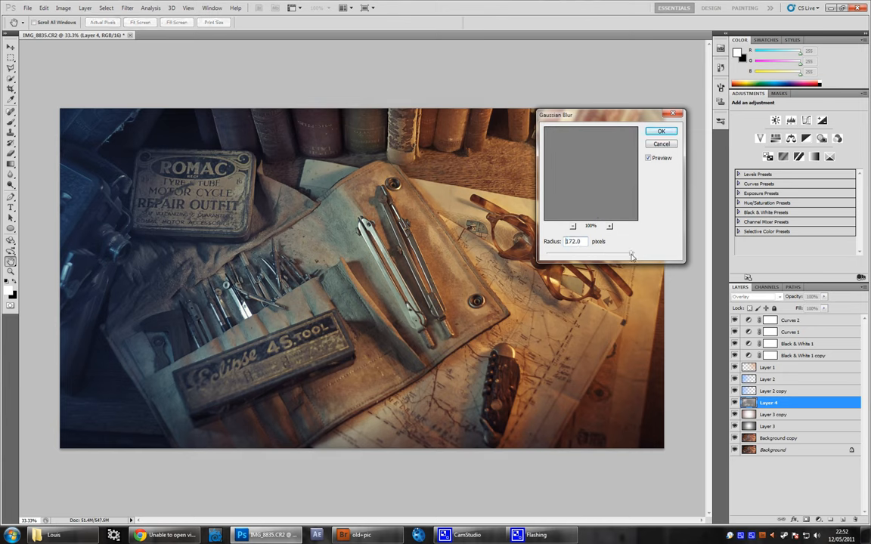
# - Lower the Gaussian Blur radius to about 104 and apply it to the light layer
pyautogui.moveTo(635, 255); pyautogui.dragTo(629, 256)
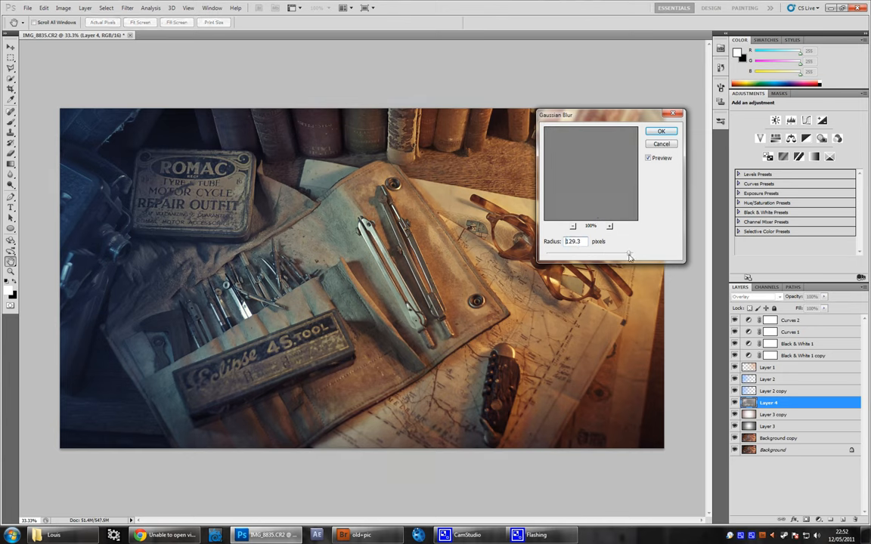
pyautogui.moveTo(613, 249); pyautogui.dragTo(632, 249)
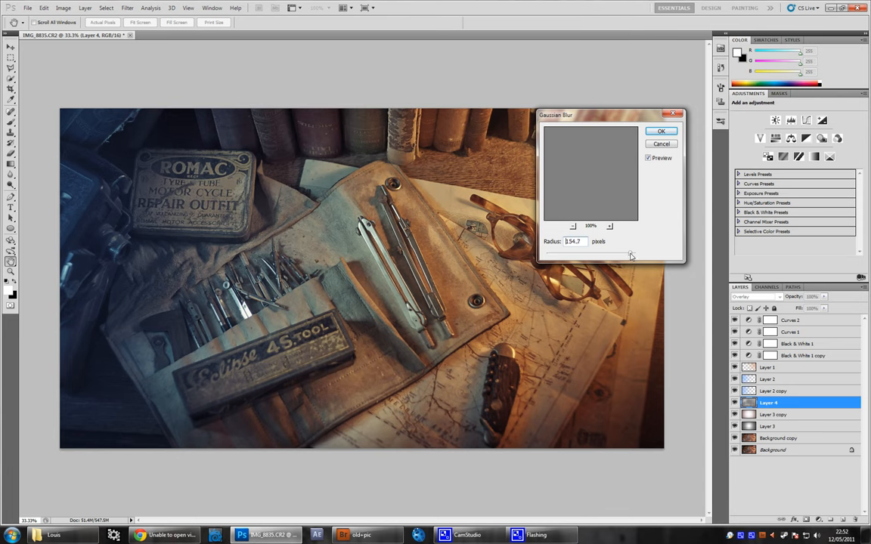
pyautogui.click(661, 130)
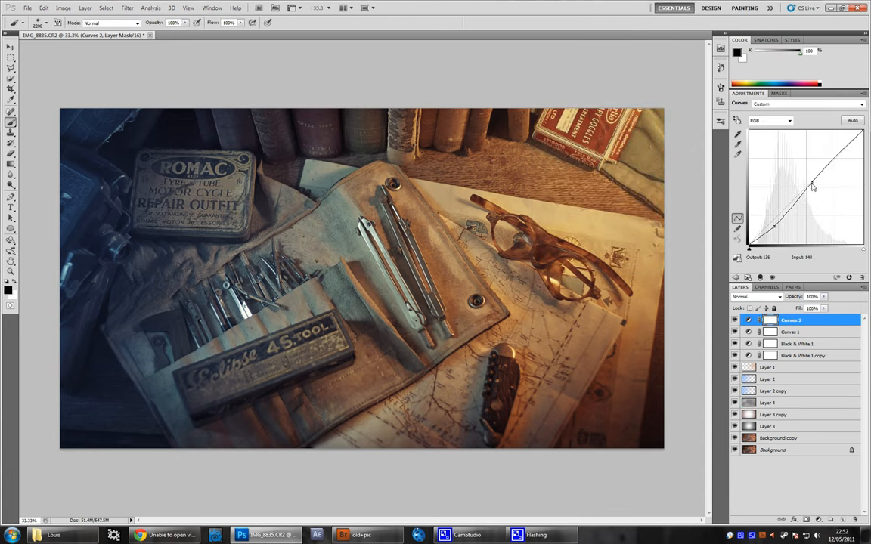
# - Pull the Curves 4 curve down to darken, and reduce Black & White 1 opacity
pyautogui.moveTo(813, 188); pyautogui.dragTo(813, 191)
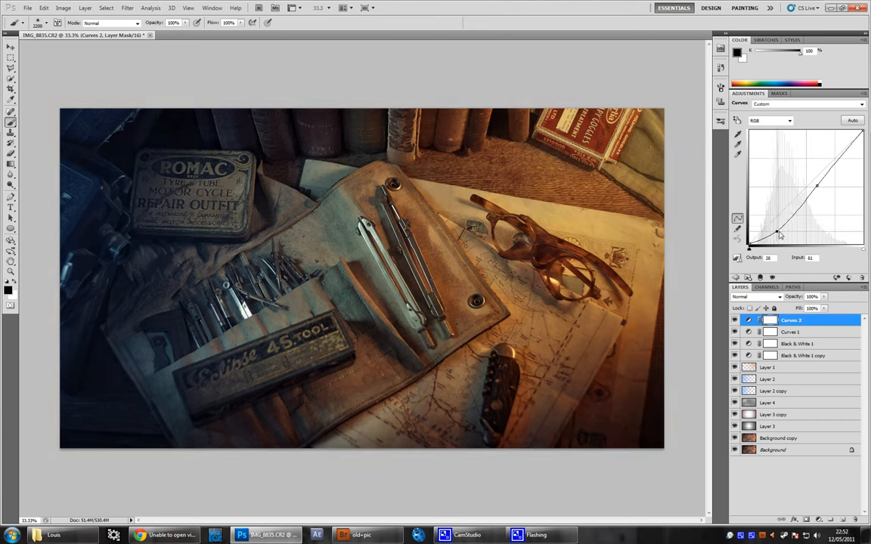
pyautogui.click(804, 356)
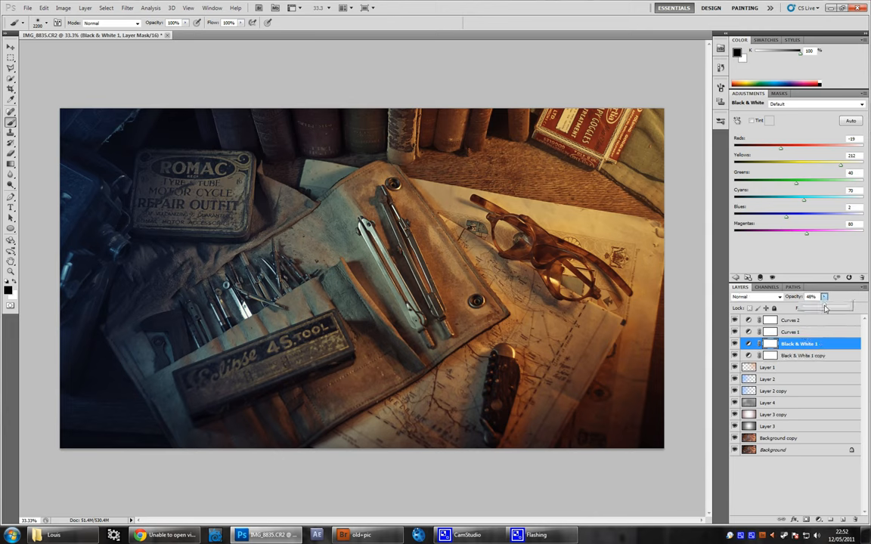
pyautogui.moveTo(824, 309); pyautogui.dragTo(830, 308)
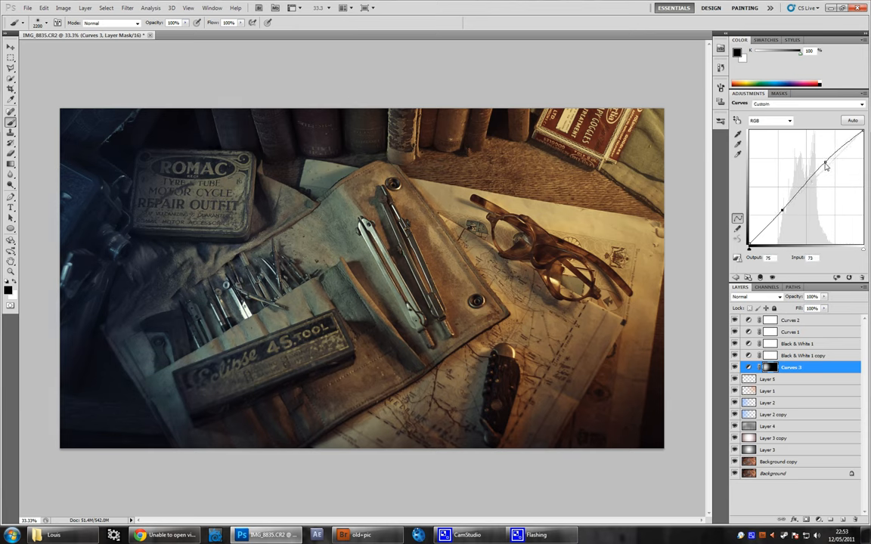
# - Raise the highlights on the new Curves 5 and adjust a paint layer's opacity
pyautogui.moveTo(825, 167); pyautogui.dragTo(823, 159)
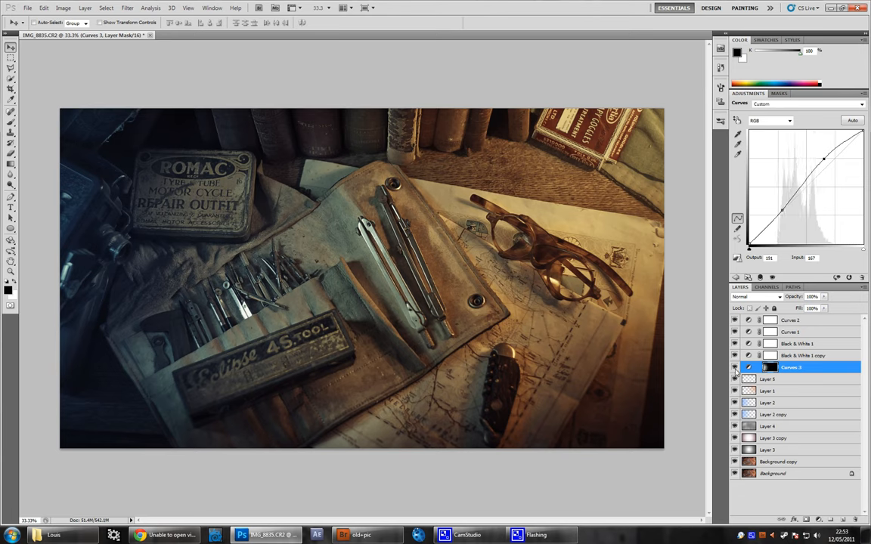
pyautogui.click(768, 402)
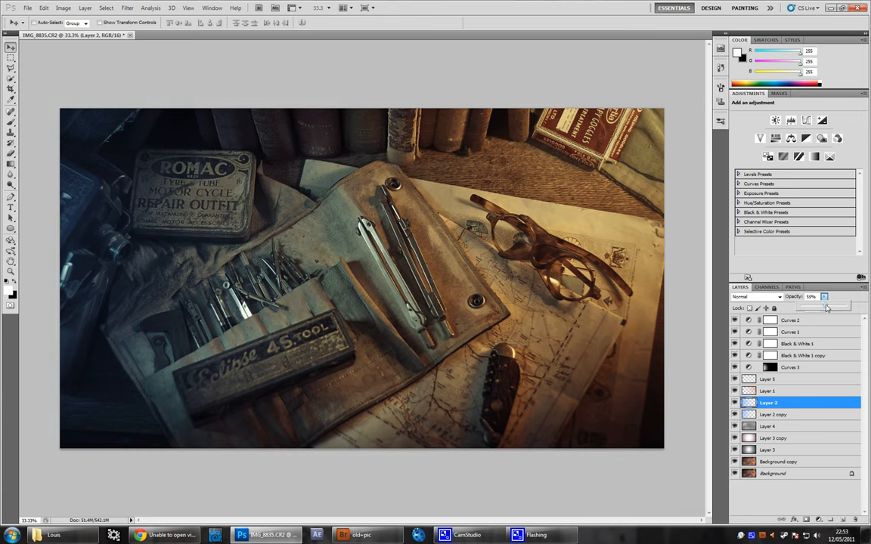
pyautogui.click(786, 415)
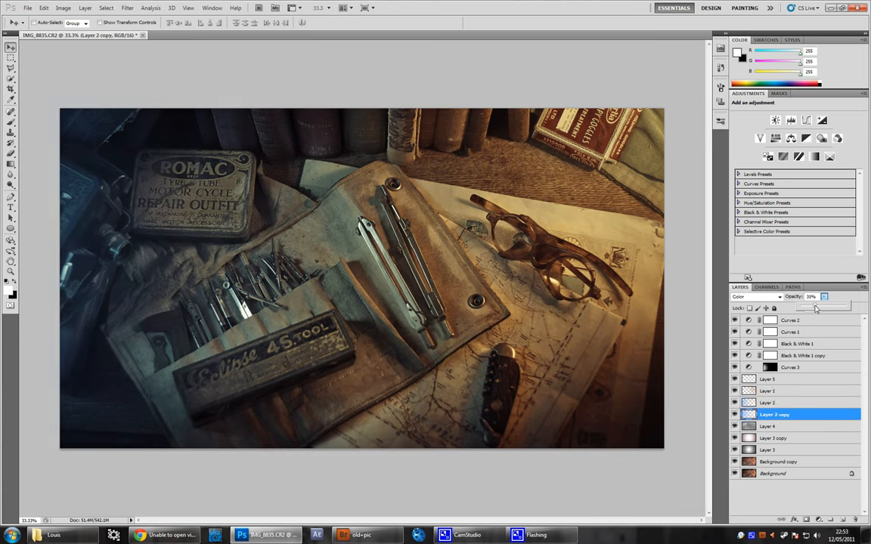
pyautogui.moveTo(815, 308); pyautogui.dragTo(825, 308)
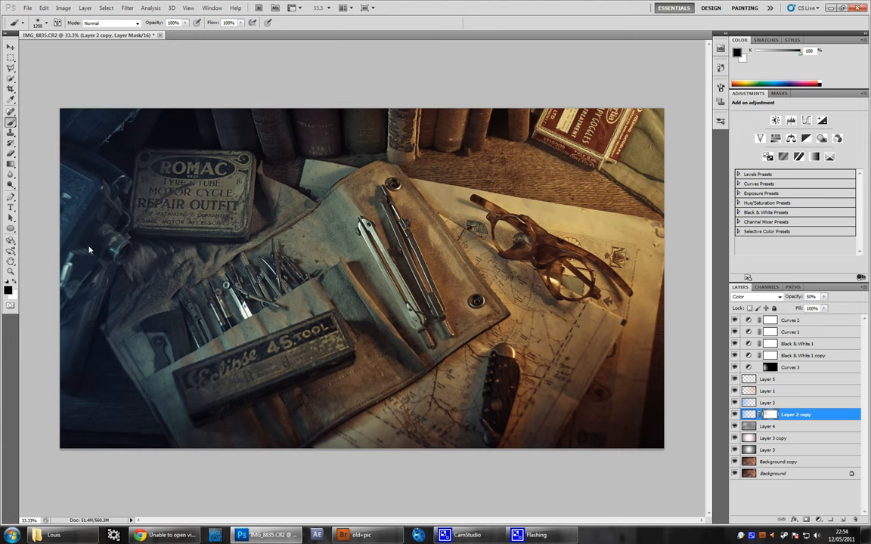
pyautogui.moveTo(829, 367)
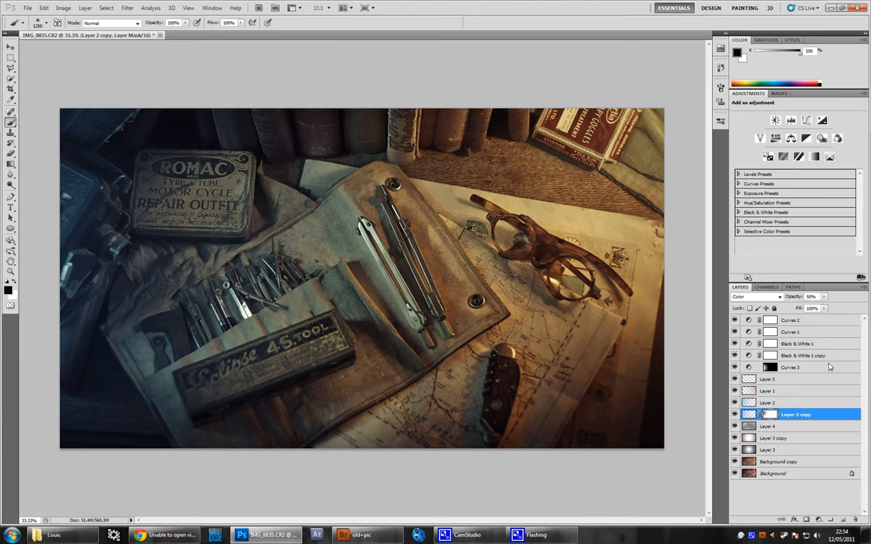
pyautogui.moveTo(750, 324)
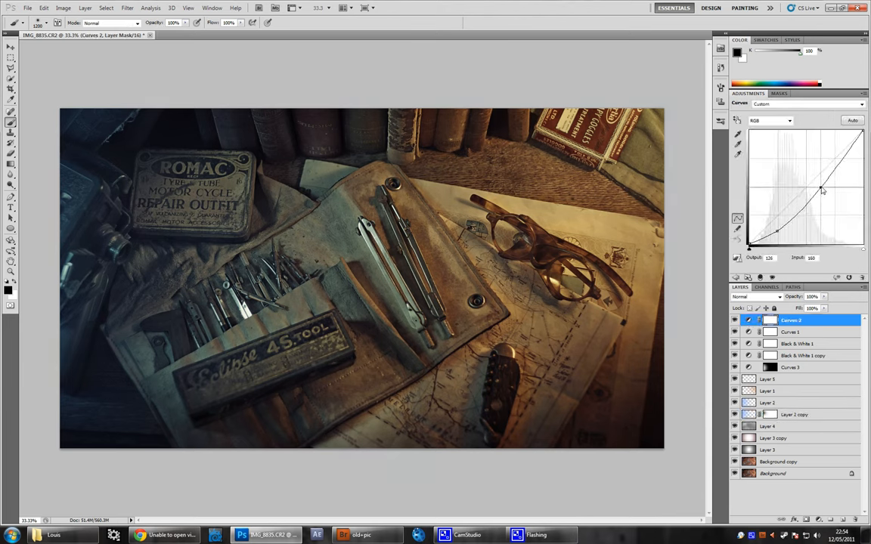
# - Tweak Curves 4 and raise Layer 1's opacity slightly
pyautogui.moveTo(777, 229); pyautogui.dragTo(779, 236)
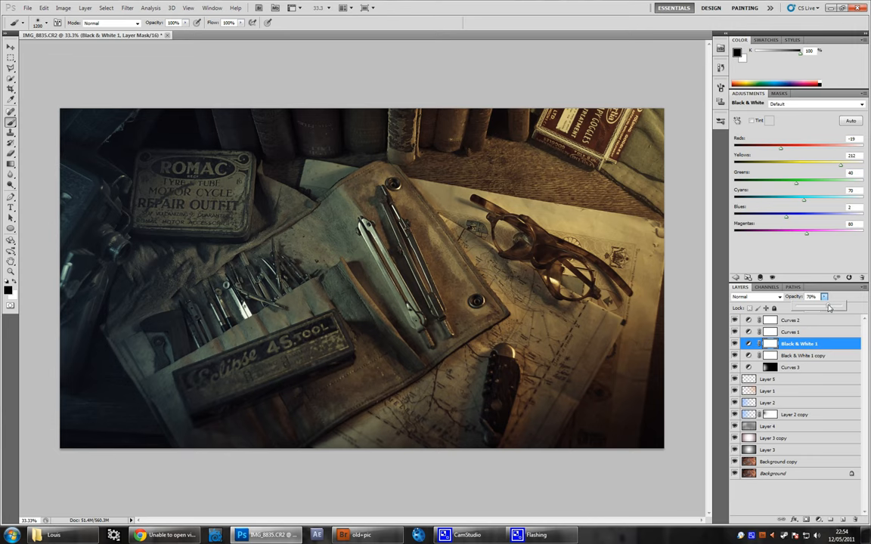
pyautogui.click(768, 391)
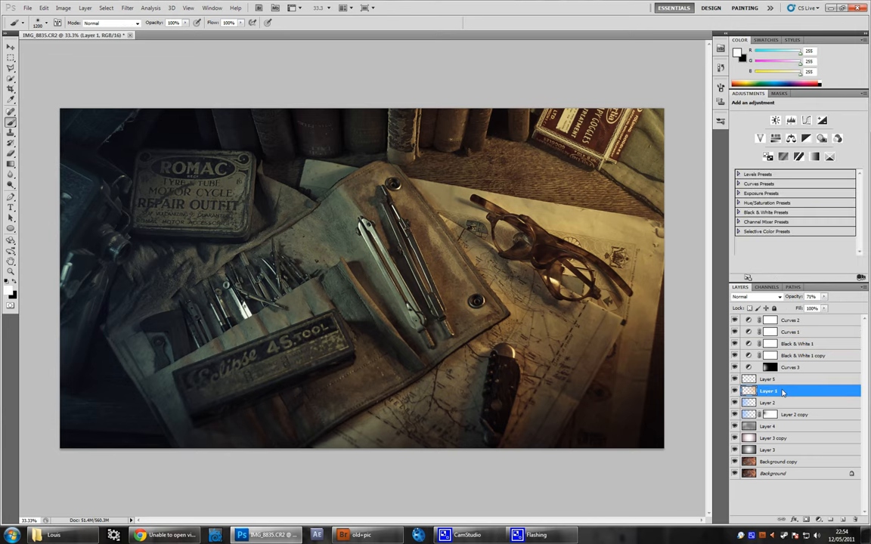
pyautogui.click(822, 296)
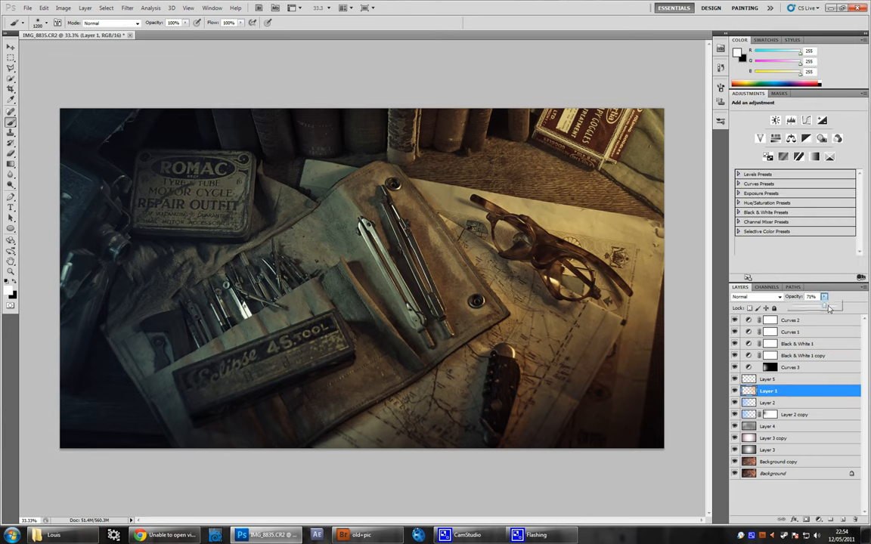
pyautogui.moveTo(823, 307); pyautogui.dragTo(839, 307)
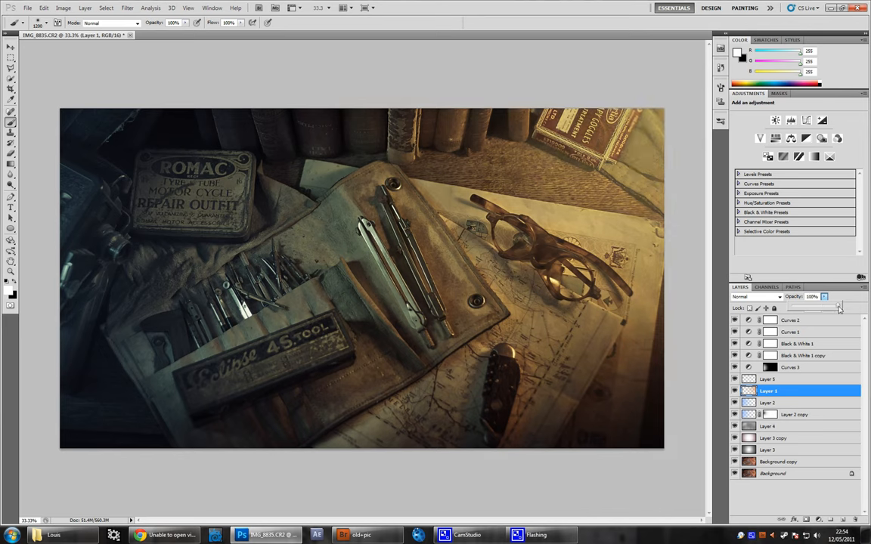
pyautogui.moveTo(839, 308); pyautogui.dragTo(835, 308)
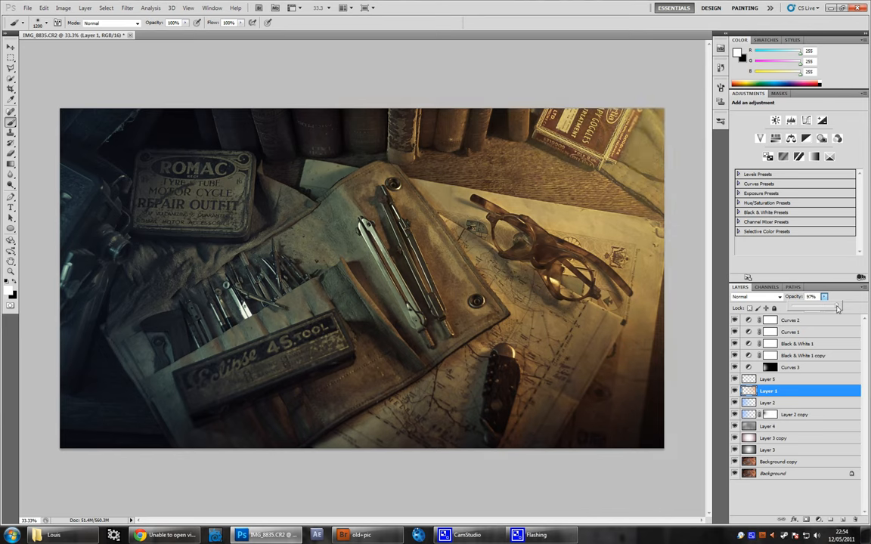
pyautogui.click(768, 402)
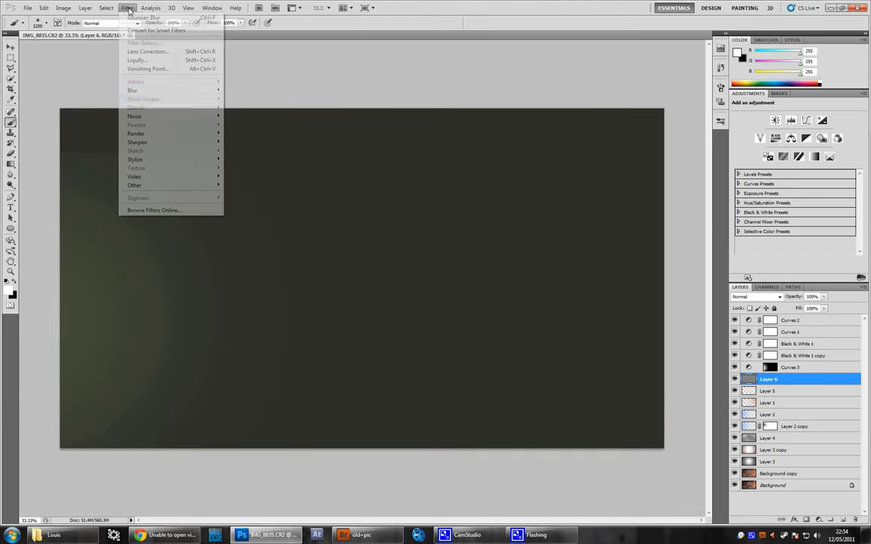
pyautogui.moveTo(135, 115)
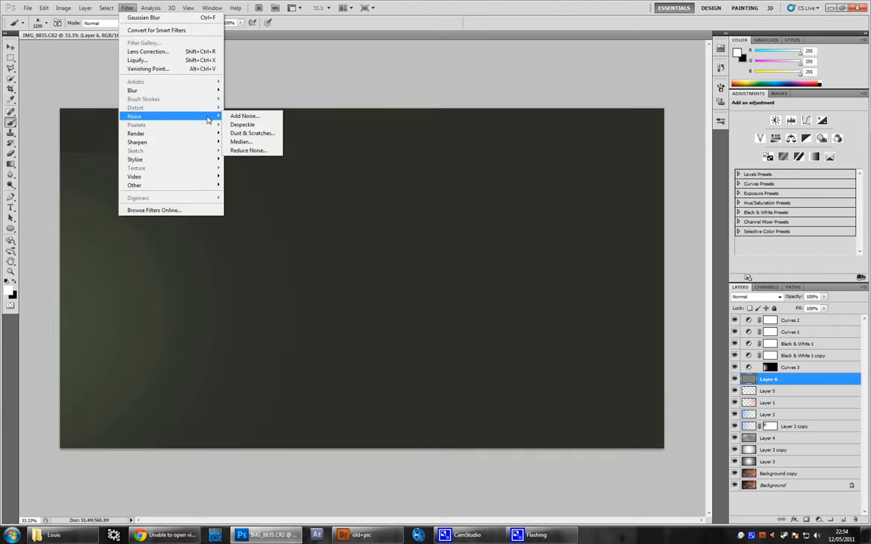
# - Add 12.5% Uniform Monochromatic noise to the dark grey layer and commit its transform
pyautogui.click(245, 115)
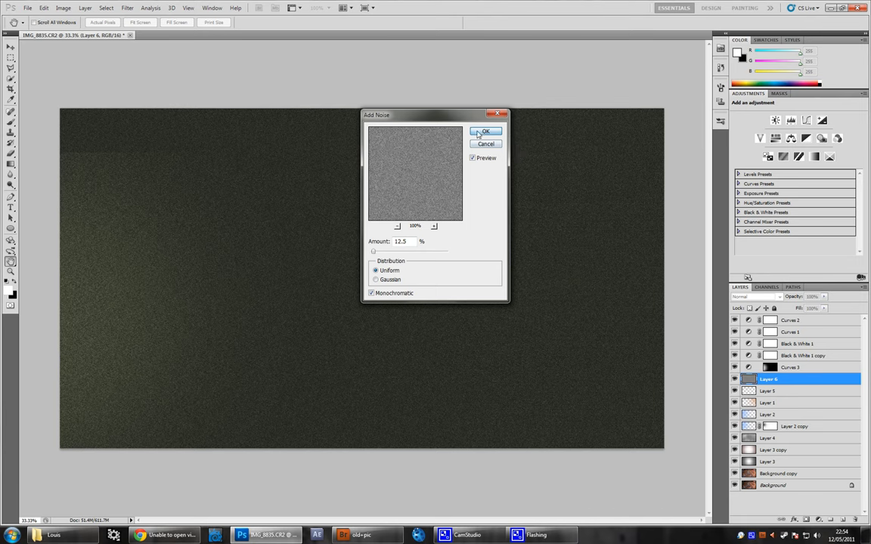
pyautogui.click(486, 130)
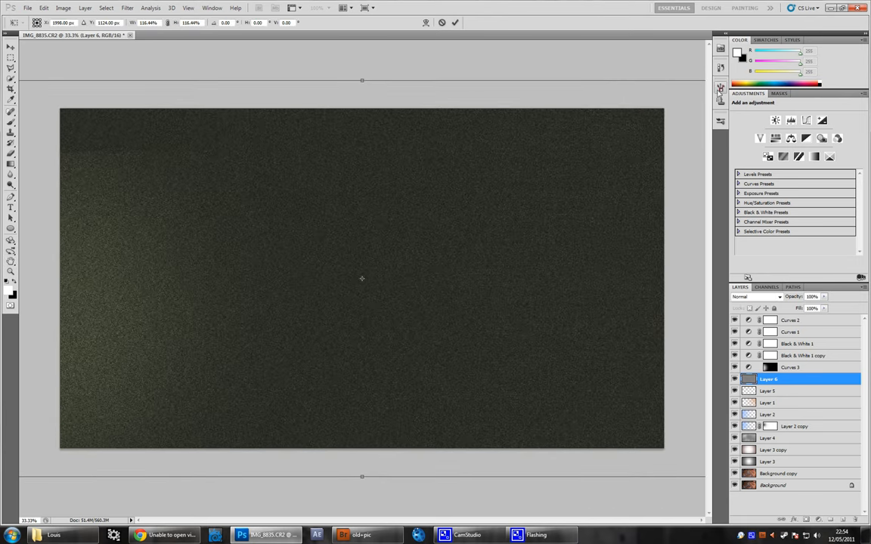
pyautogui.click(756, 296)
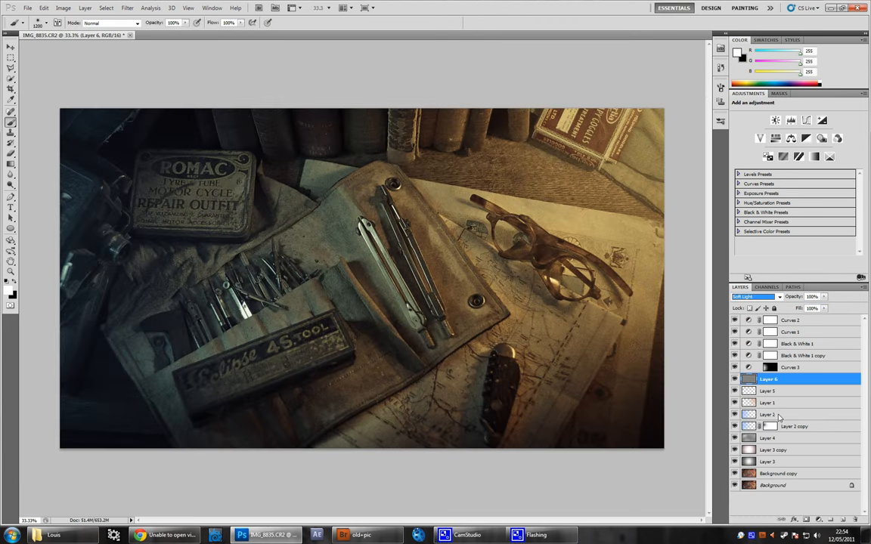
pyautogui.moveTo(679, 316)
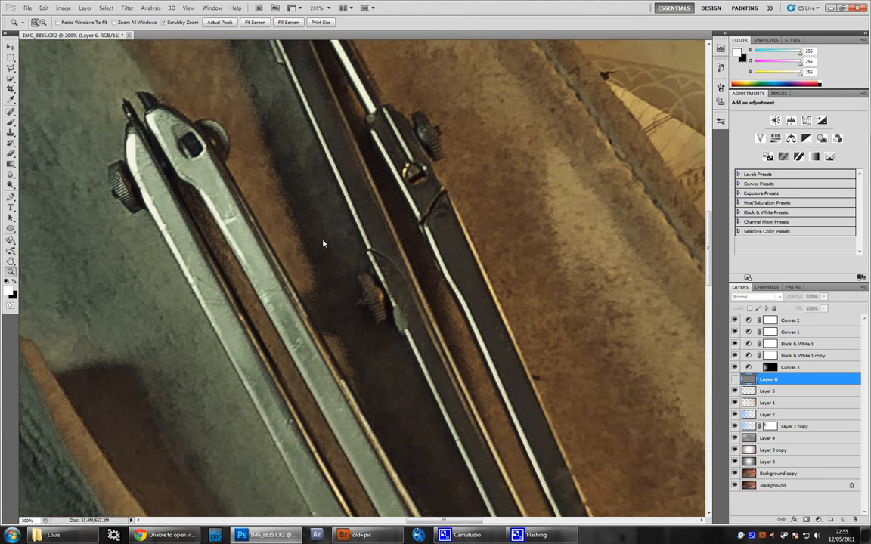
# - Set the grain layer to Soft Light so fine film texture shows over the tools
pyautogui.click(756, 297)
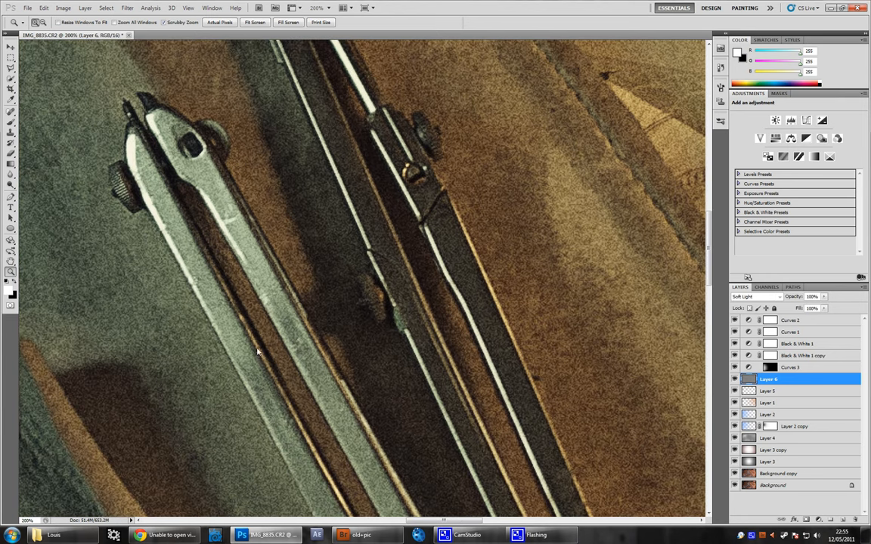